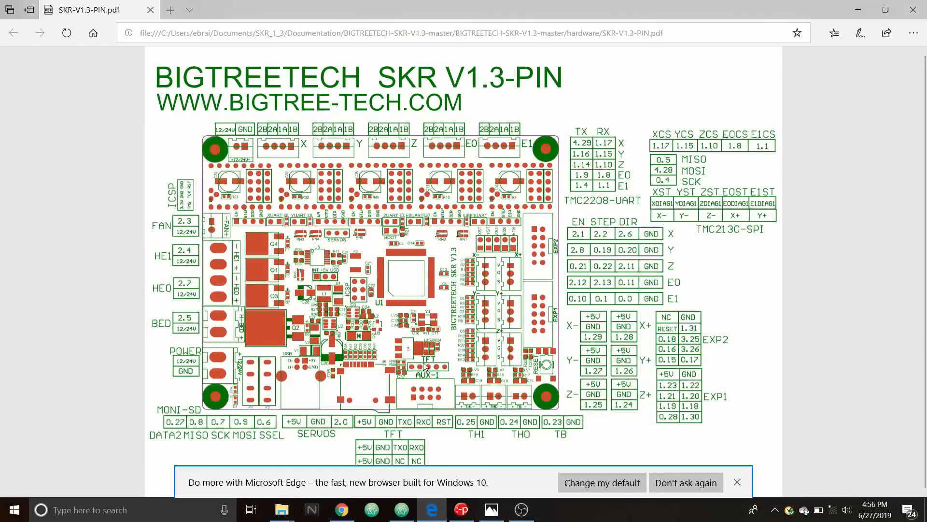
mouse_move(486, 303)
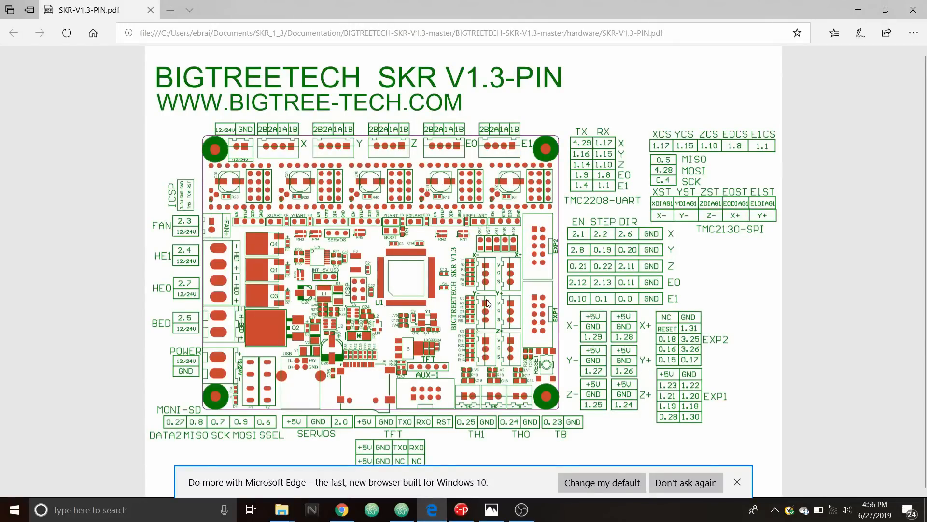
mouse_move(544, 255)
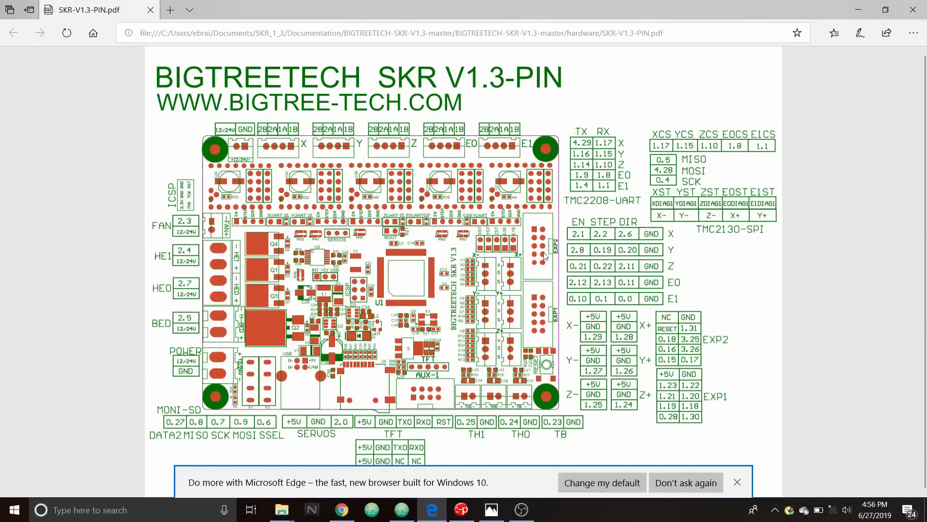
mouse_move(501, 272)
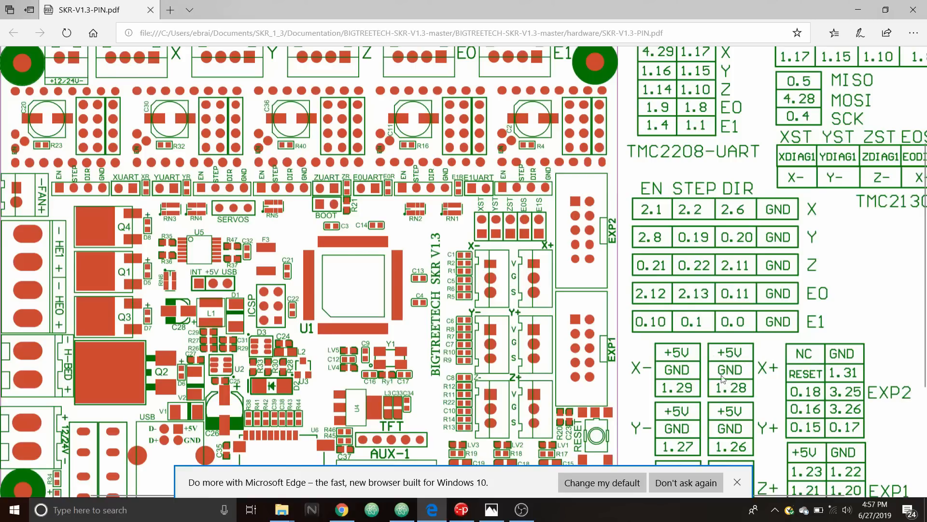
mouse_move(410, 477)
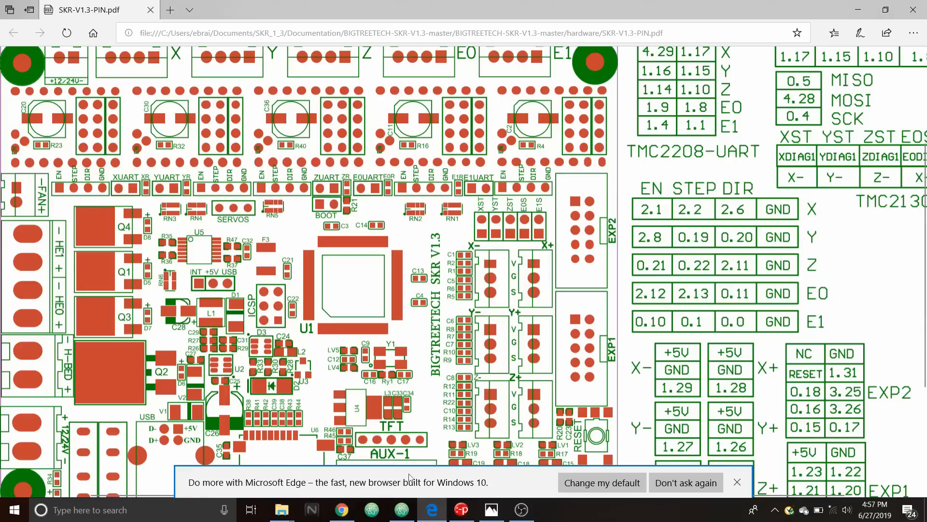
mouse_move(281, 509)
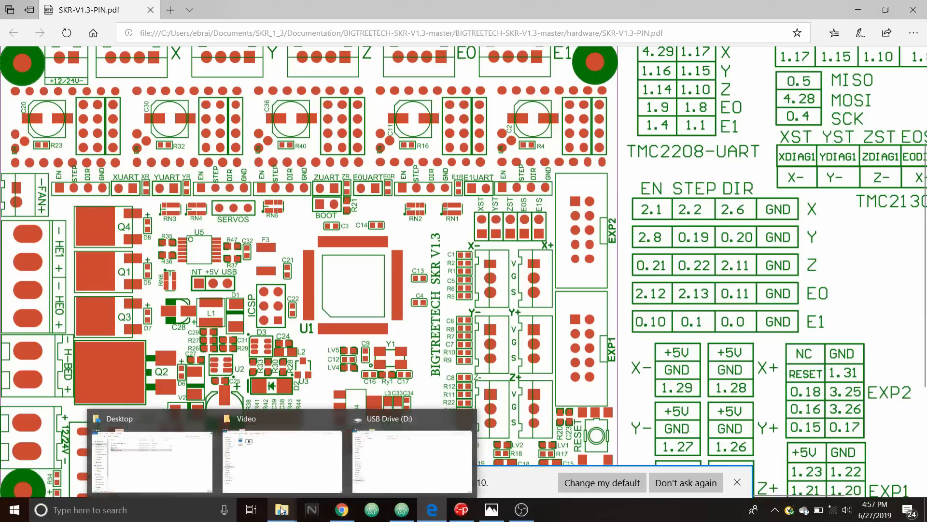
Step: Show the USB Drive (D:) window and select its single 82 KB FIRMWARE file
click(411, 455)
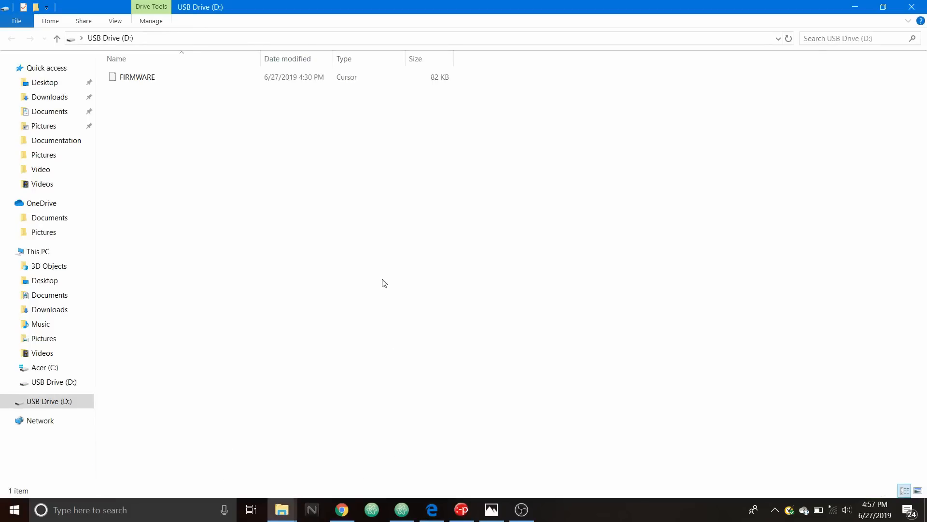
click(136, 77)
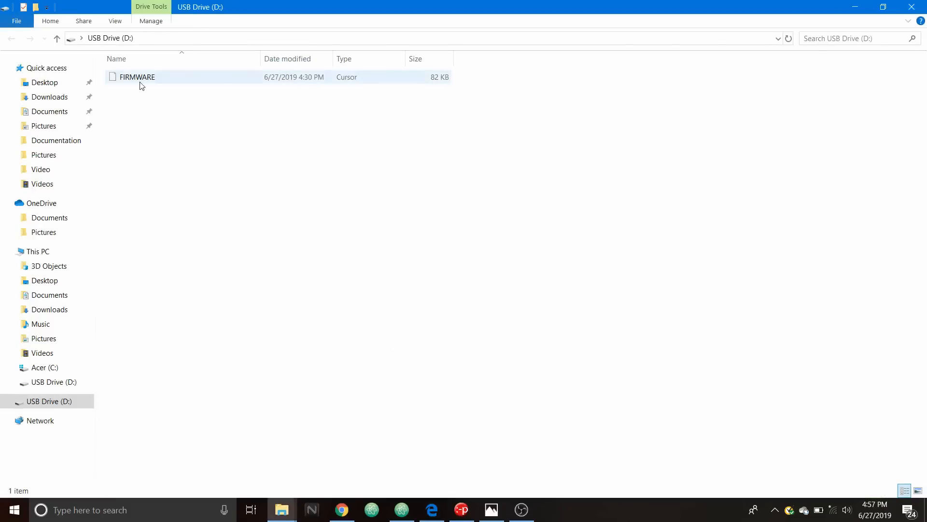
mouse_move(136, 77)
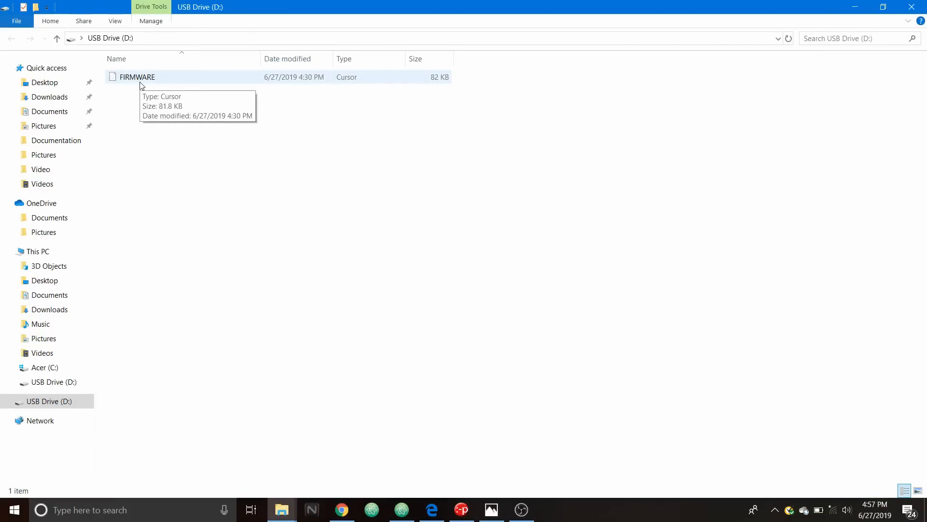
mouse_move(297, 83)
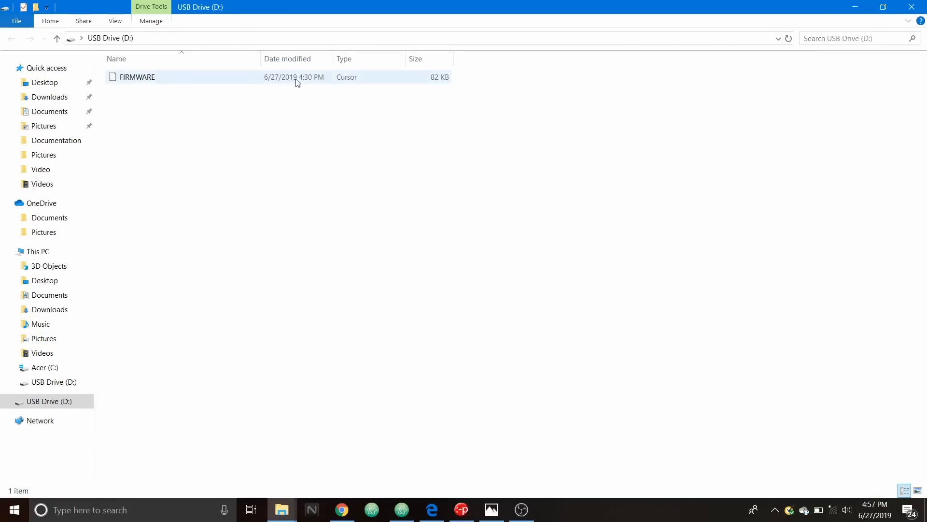
mouse_move(317, 82)
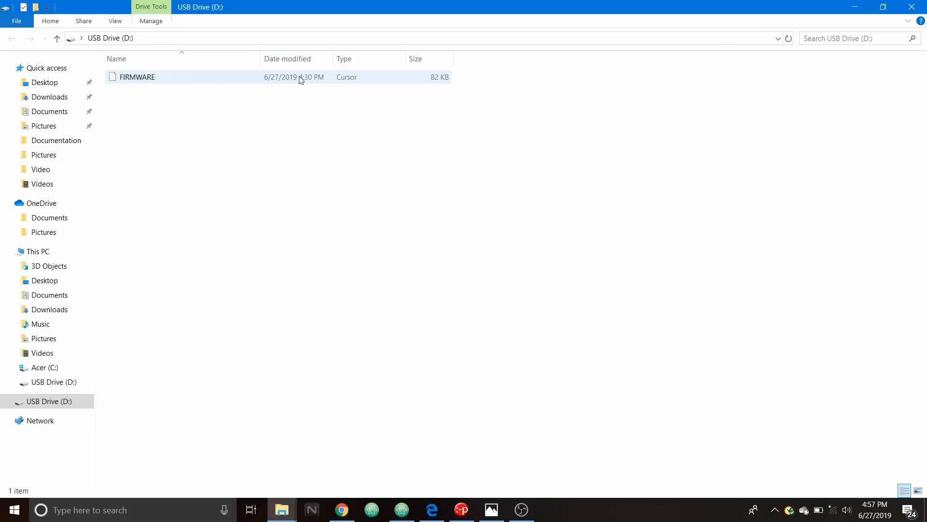
mouse_move(410, 508)
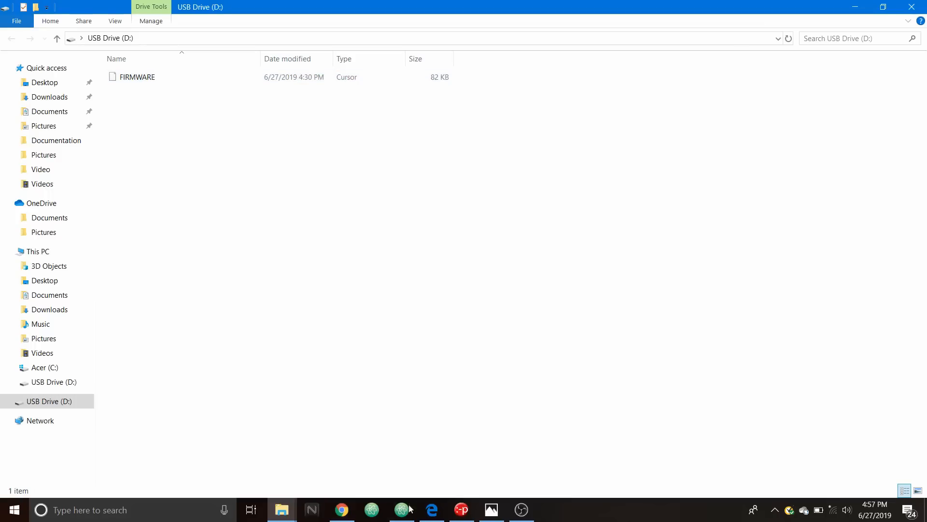
mouse_move(402, 509)
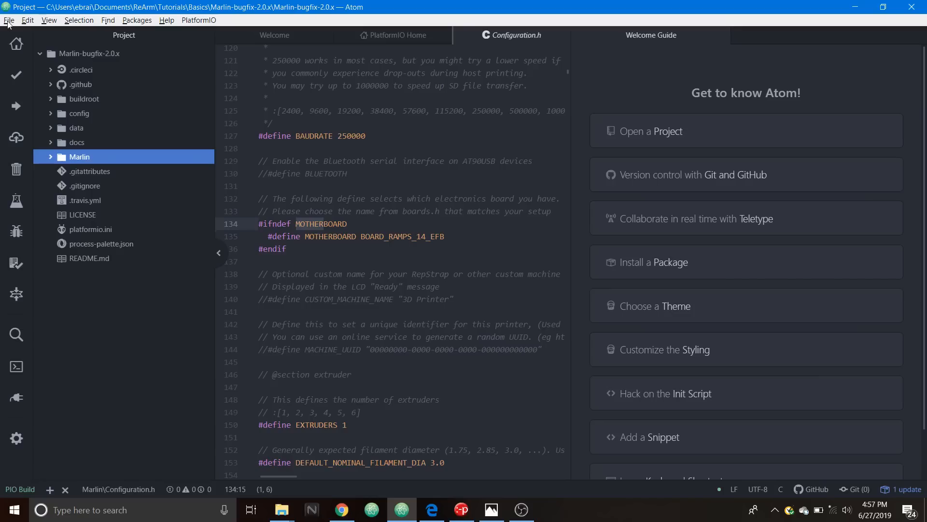
mouse_move(64, 59)
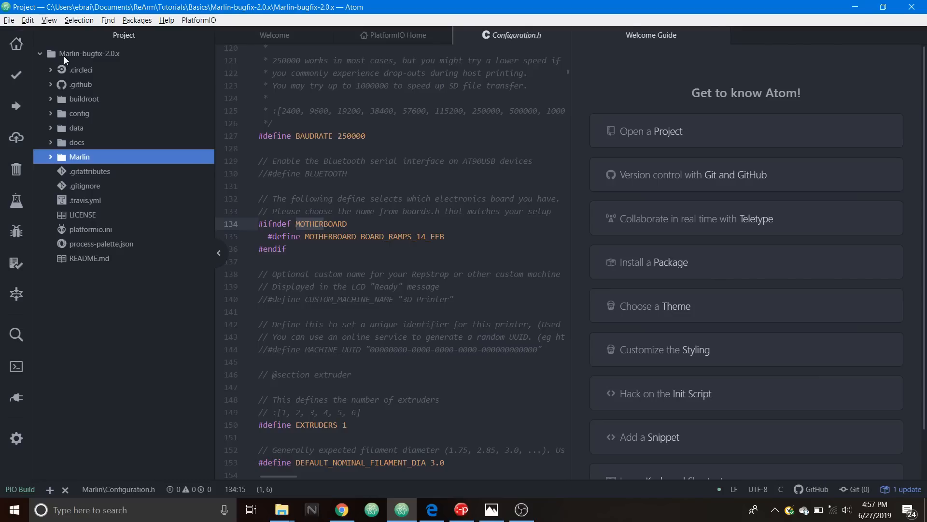
mouse_move(109, 63)
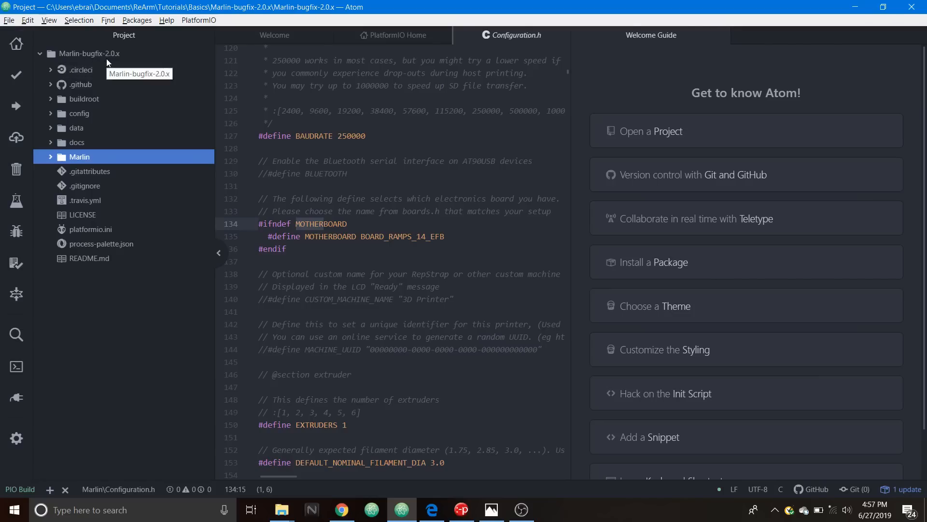
mouse_move(100, 55)
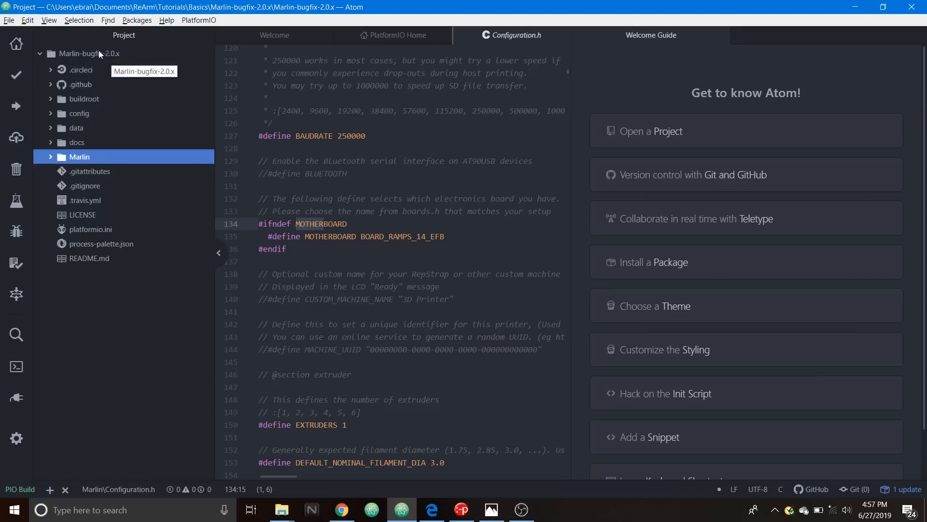
Step: Expand buildroot, Marlin, src and core in the project tree and select boards.h
click(9, 19)
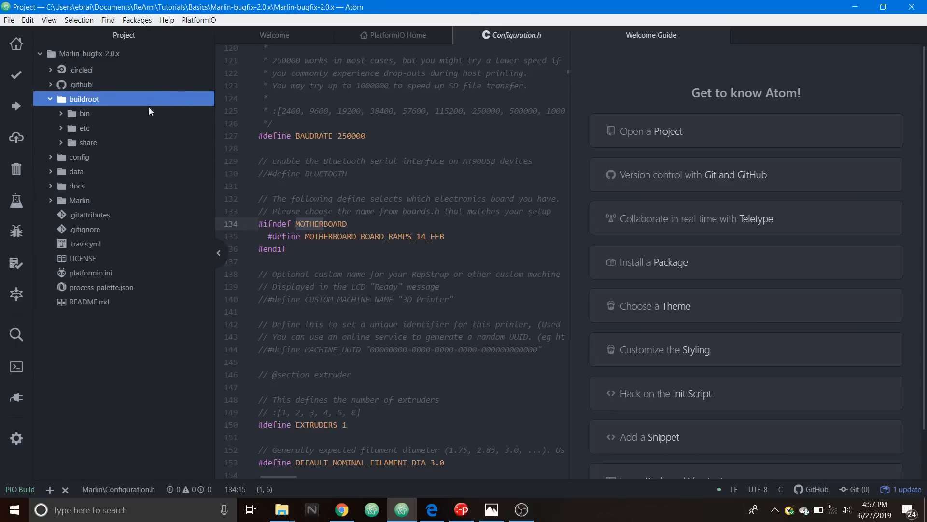
mouse_move(87, 144)
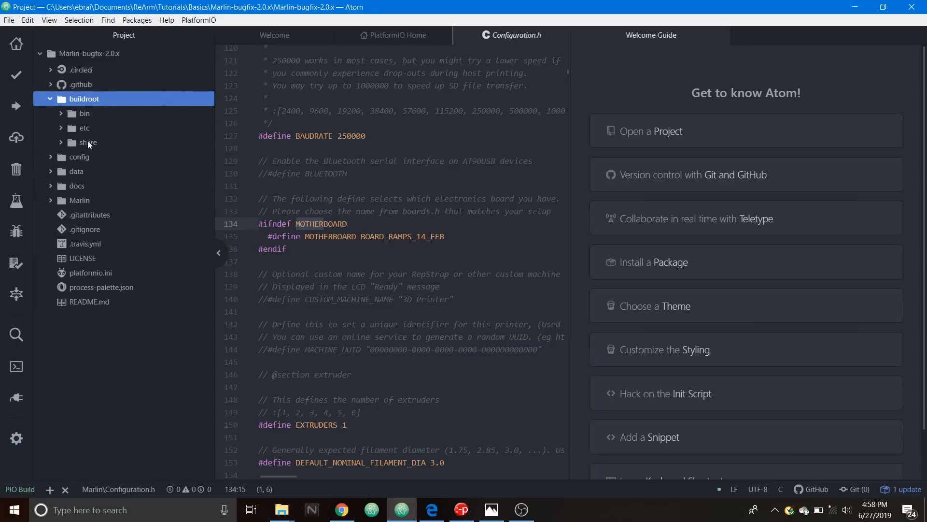
mouse_move(55, 204)
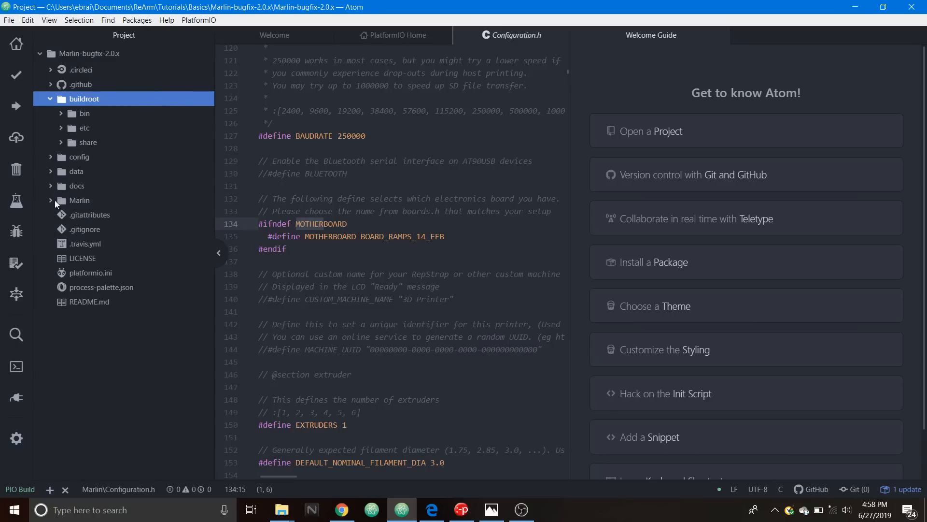
click(79, 200)
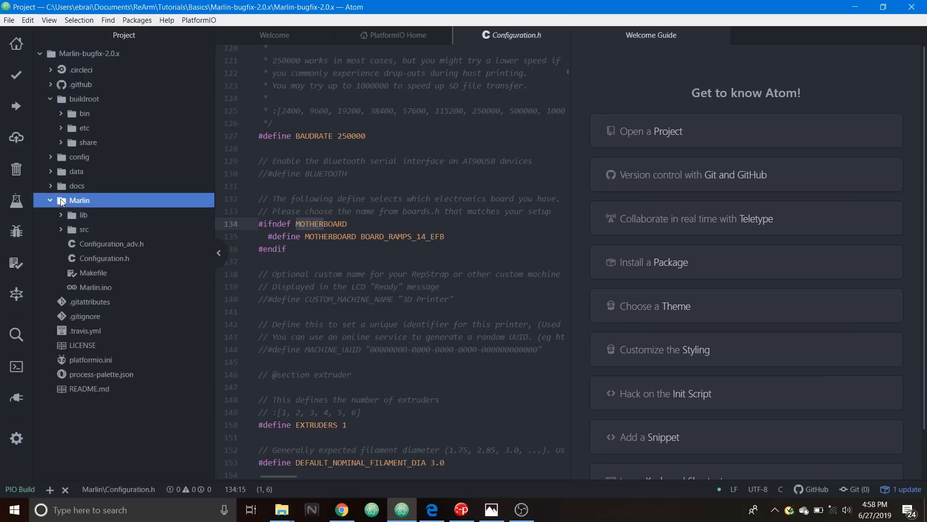
mouse_move(74, 231)
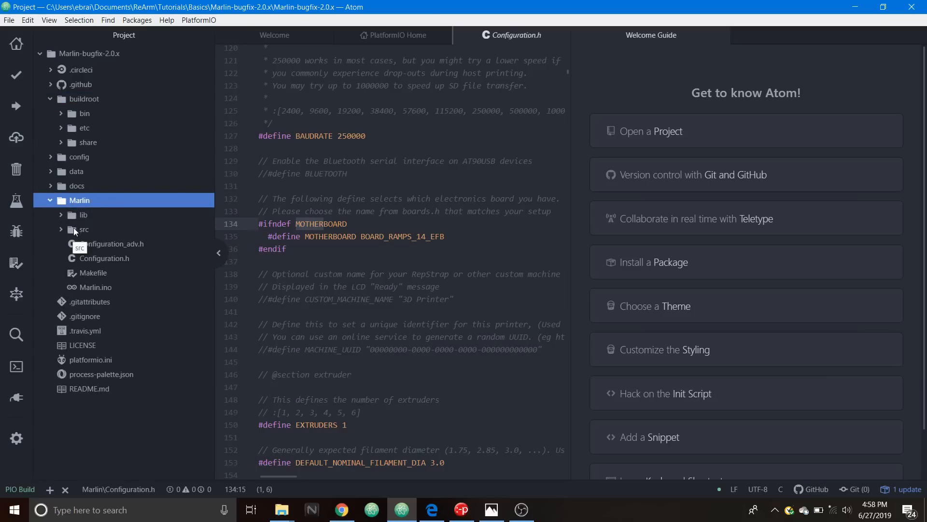
click(83, 229)
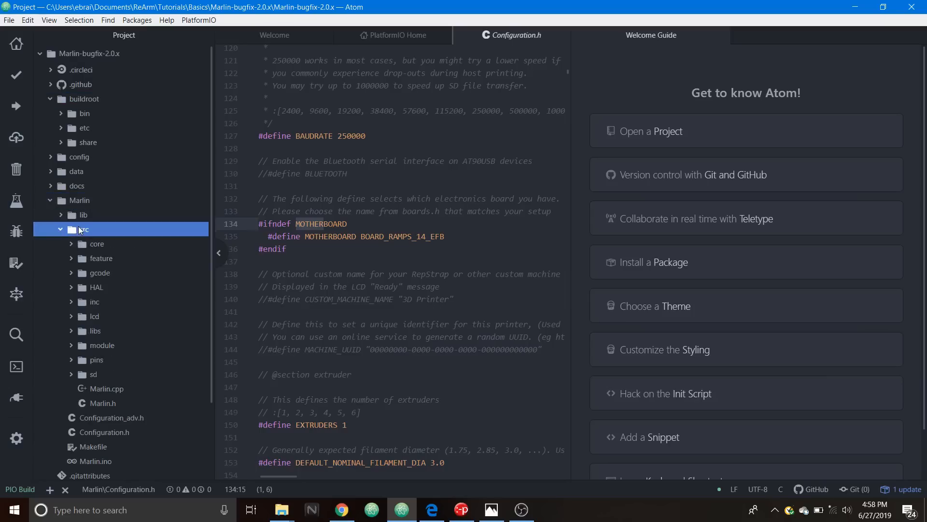
click(95, 243)
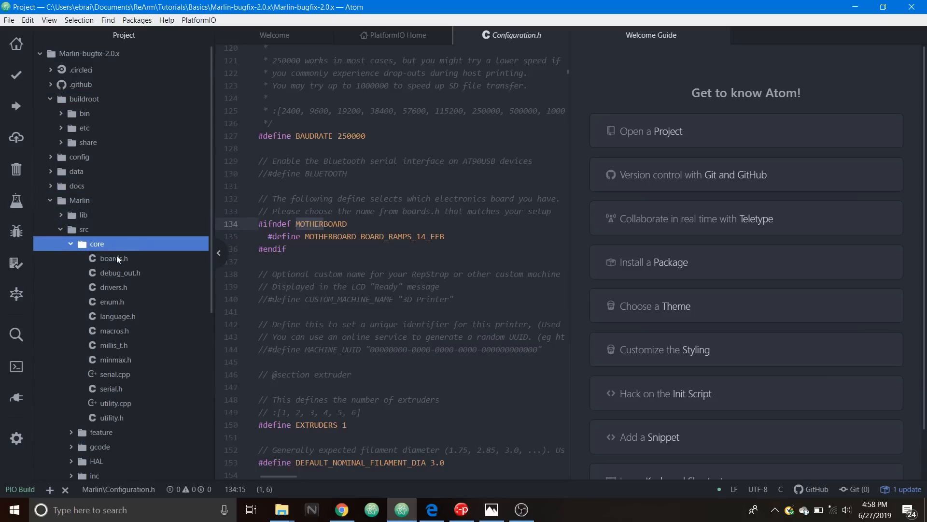
click(111, 258)
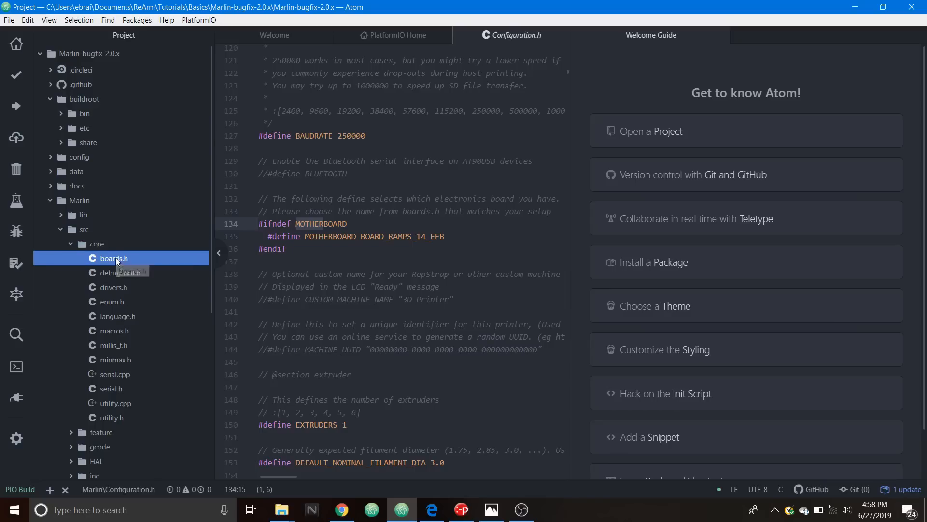
Step: Open boards.h, find BOARD_BIGTREE_SKR_V1_3 via an 'skr' search, and collapse core and src
double_click(112, 258)
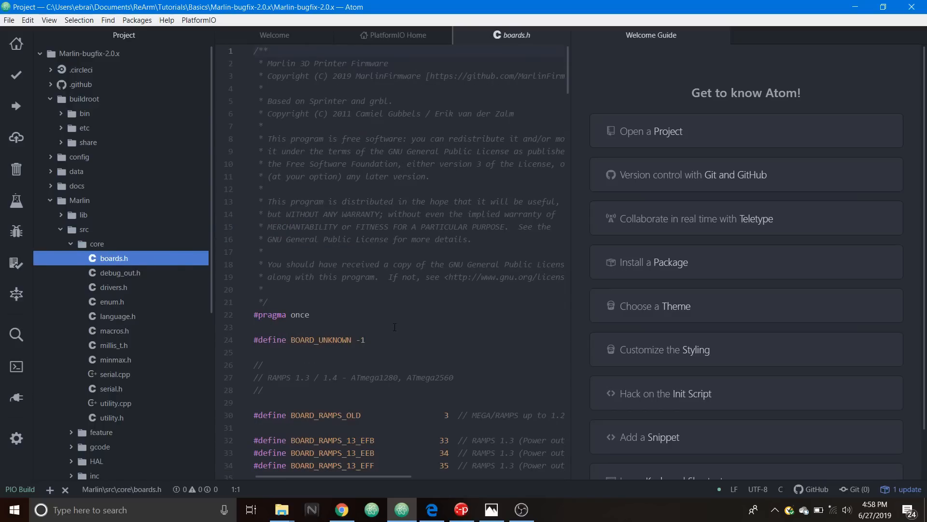
mouse_move(389, 362)
text(skr)
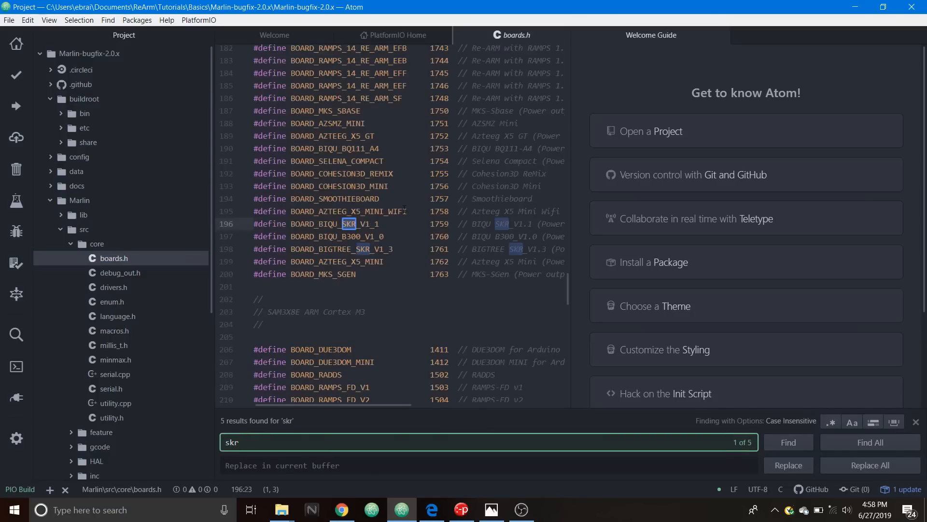
click(788, 442)
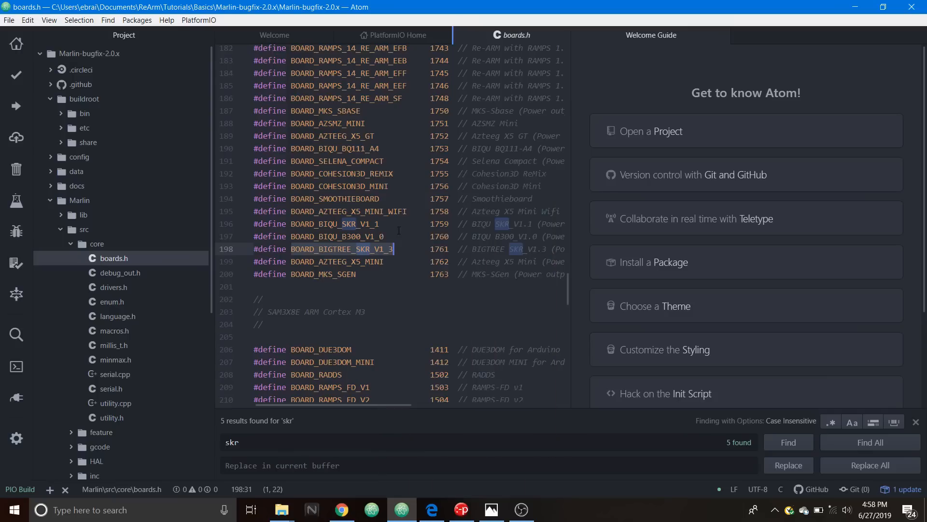
click(97, 243)
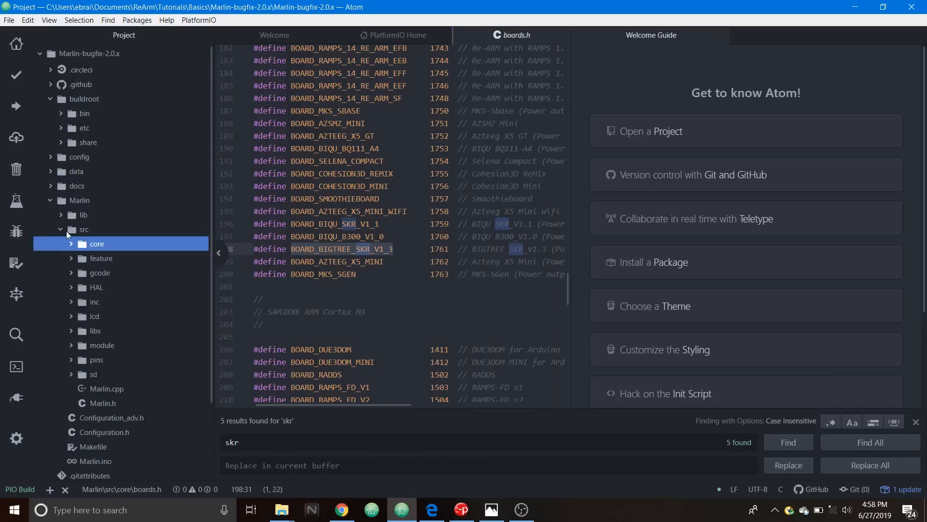
click(84, 229)
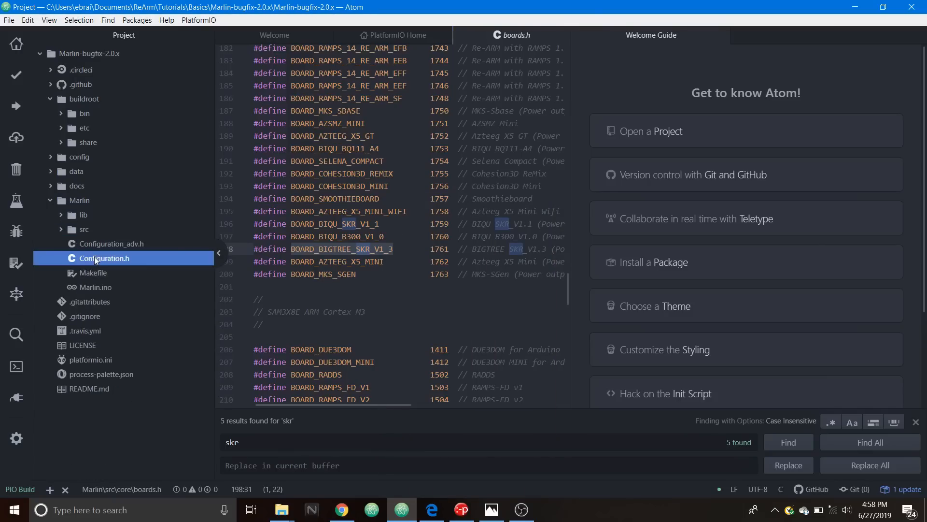
Step: In Configuration.h, paste the copied board name over BOARD_RAMPS_14_EFB in the MOTHERBOARD define
click(104, 258)
text(mother)
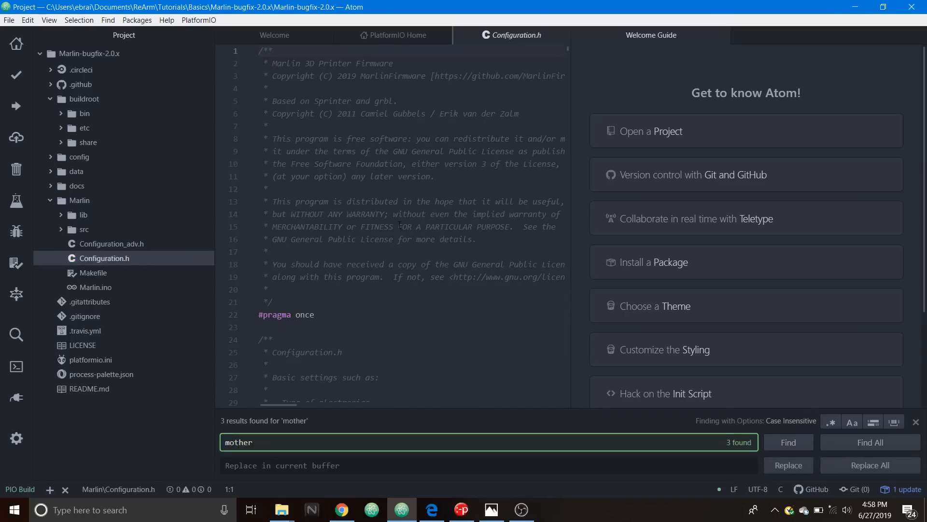
click(788, 442)
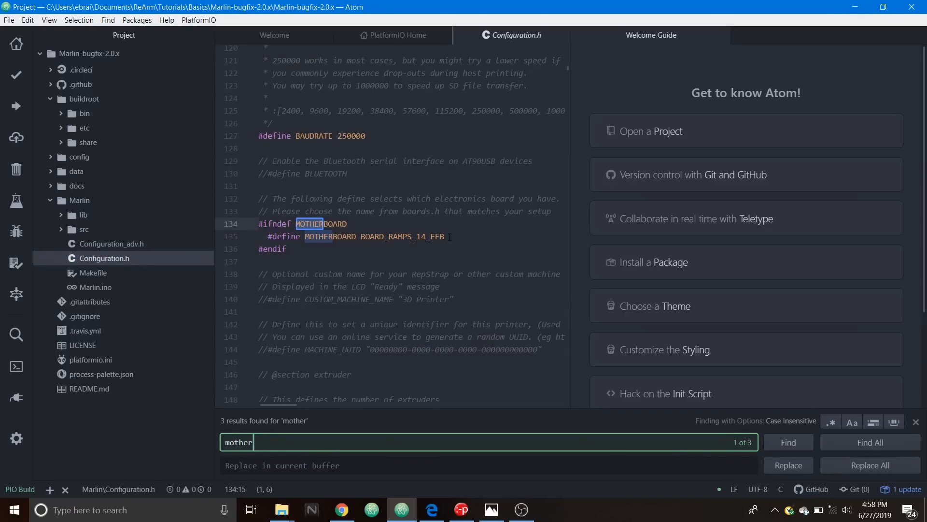
click(788, 442)
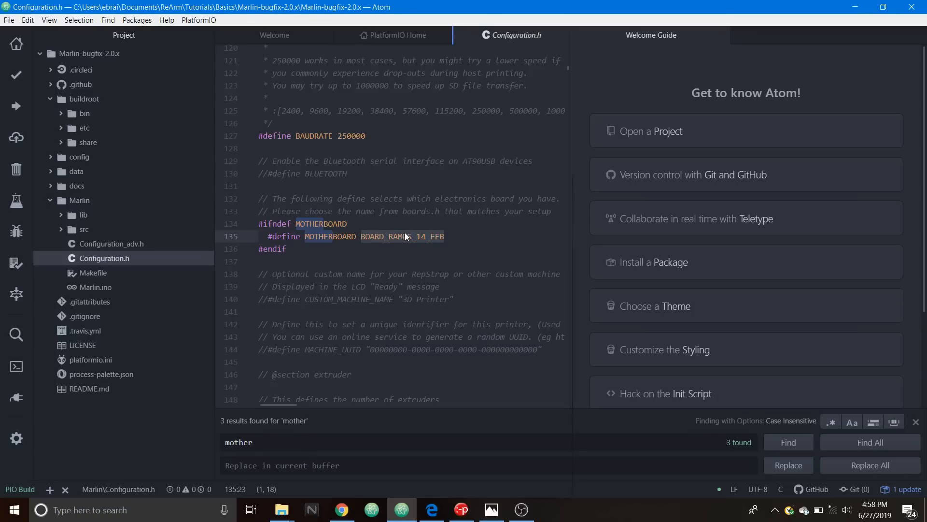
right_click(406, 236)
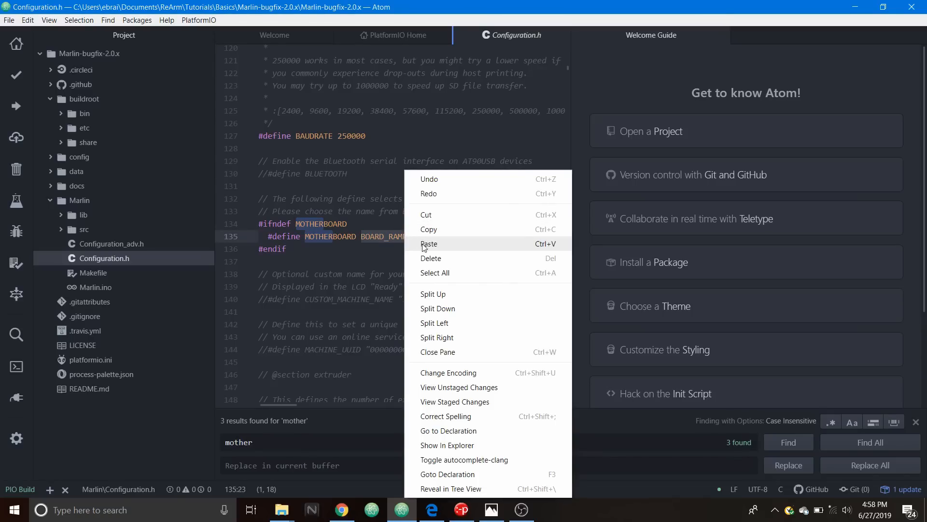
click(429, 243)
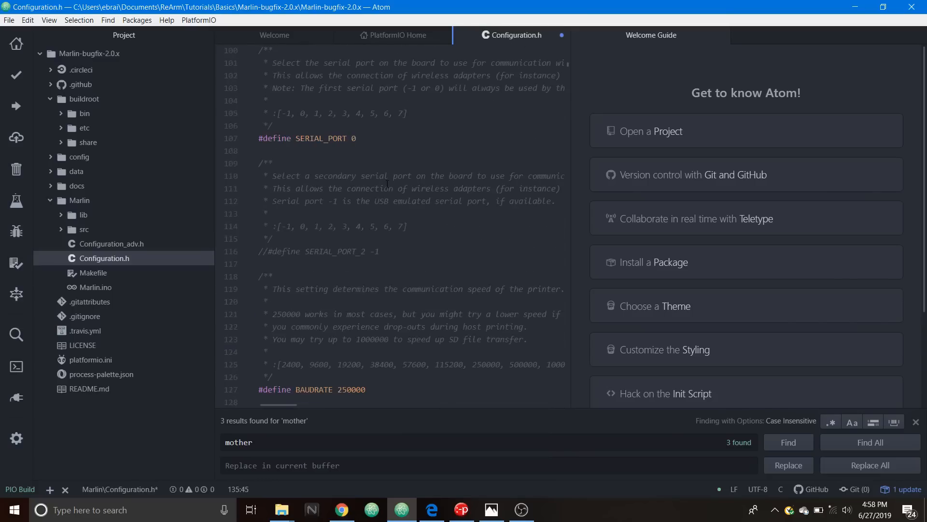
Step: Change '#define SERIAL_PORT 0' to -1 in Configuration.h
click(301, 247)
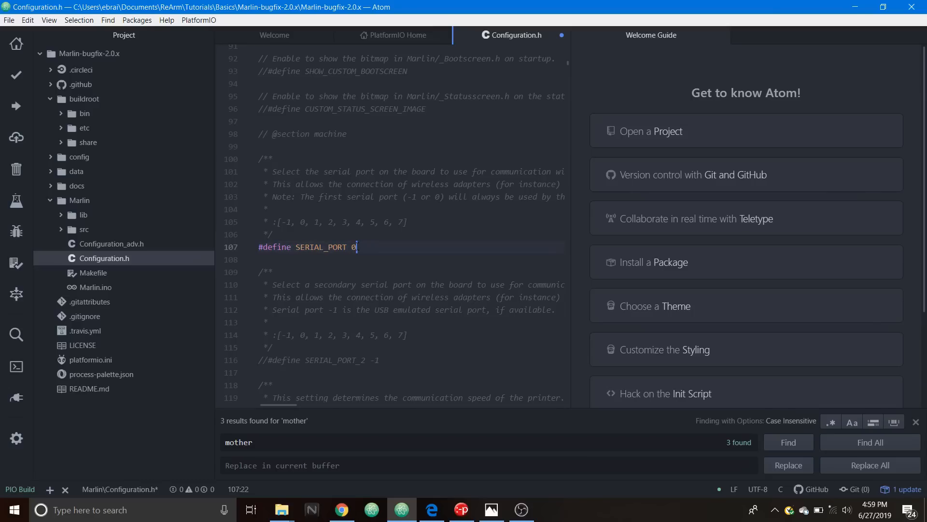
text(-1)
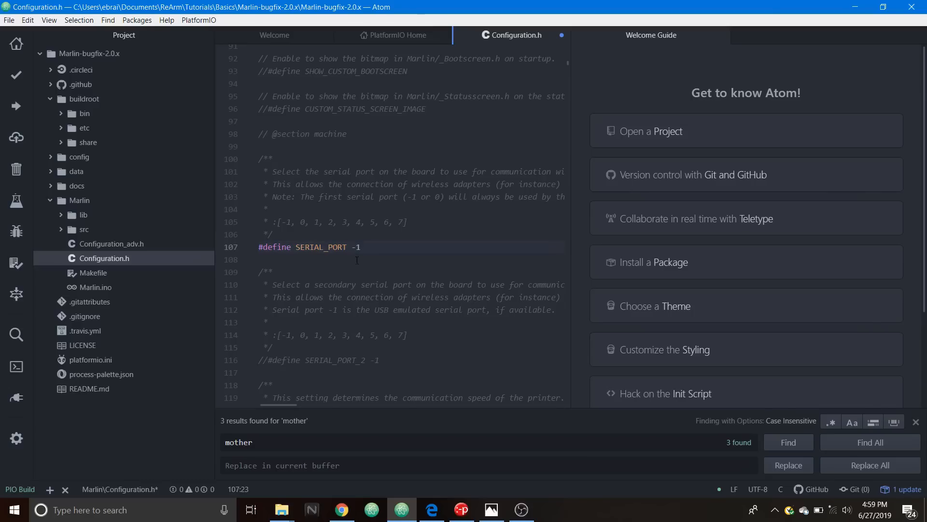
click(359, 247)
text(a)
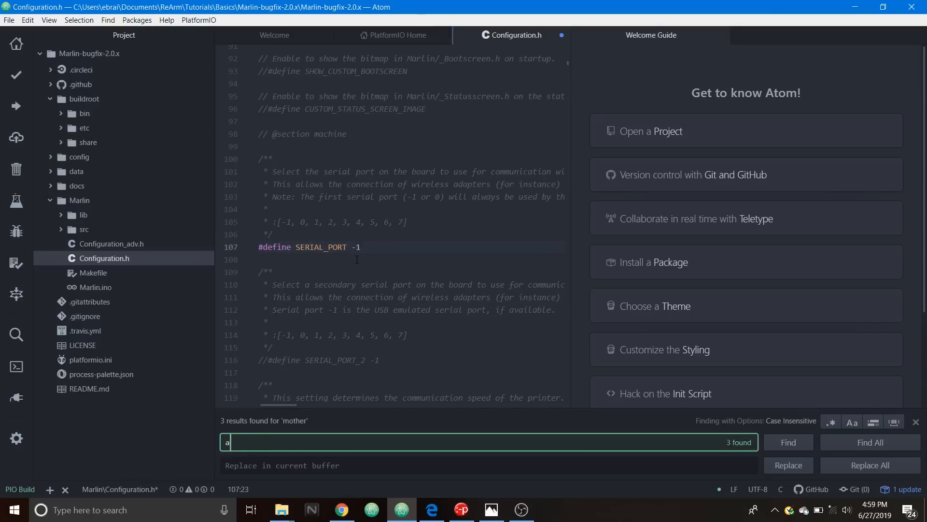
Step: Uncomment the X, Y and Z driver type lines and change X_DRIVER_TYPE from A4988 to DRV8825
text(4988)
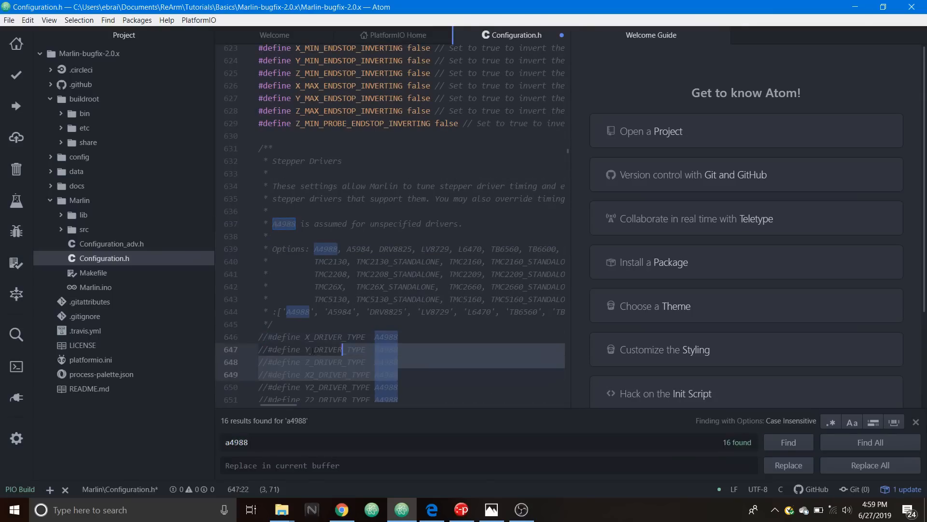
click(268, 337)
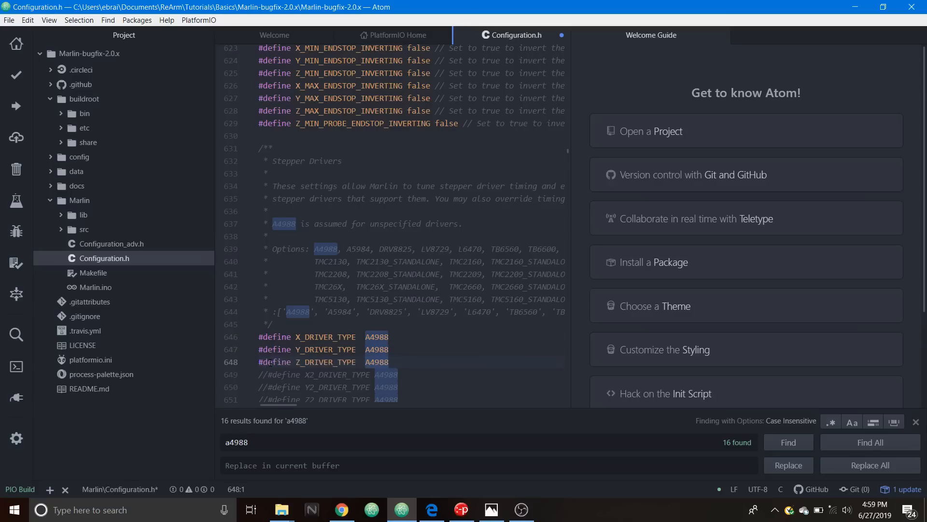
scroll(down, 3)
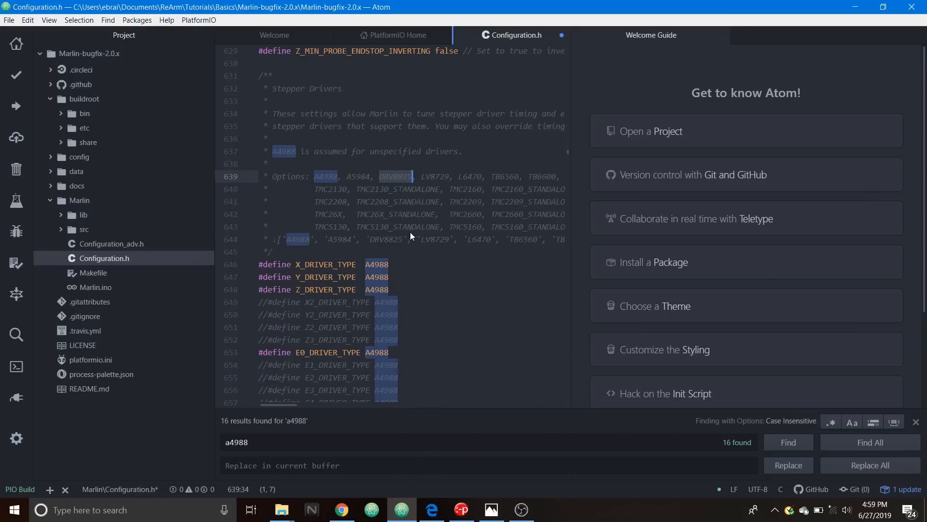
click(788, 442)
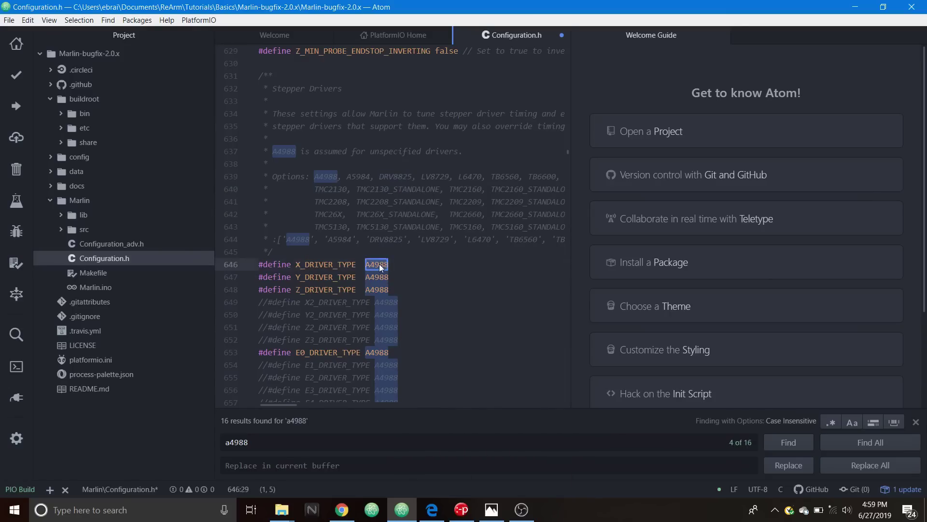
text(DRV8825)
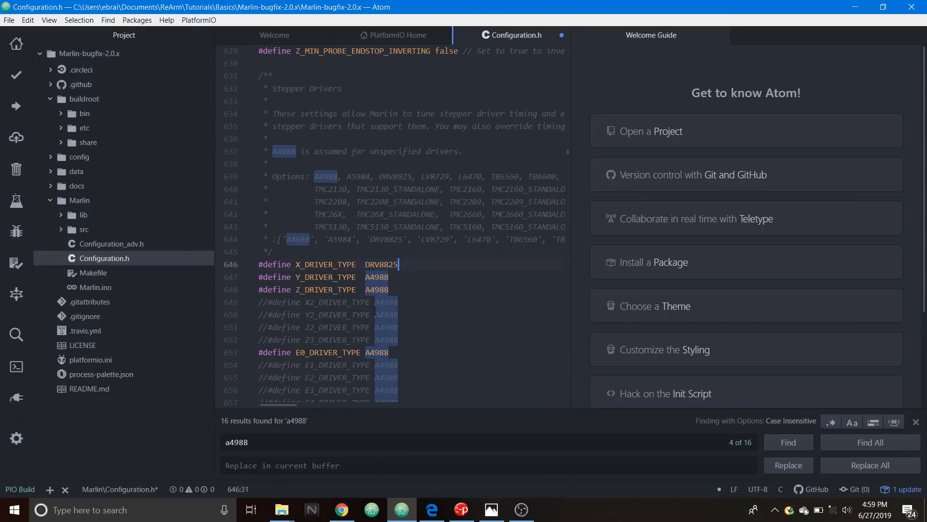
click(787, 464)
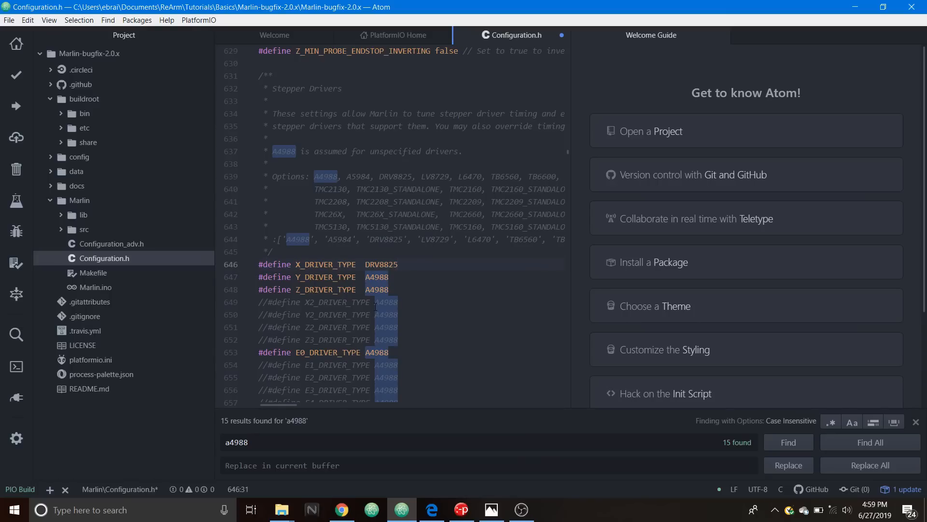
click(398, 264)
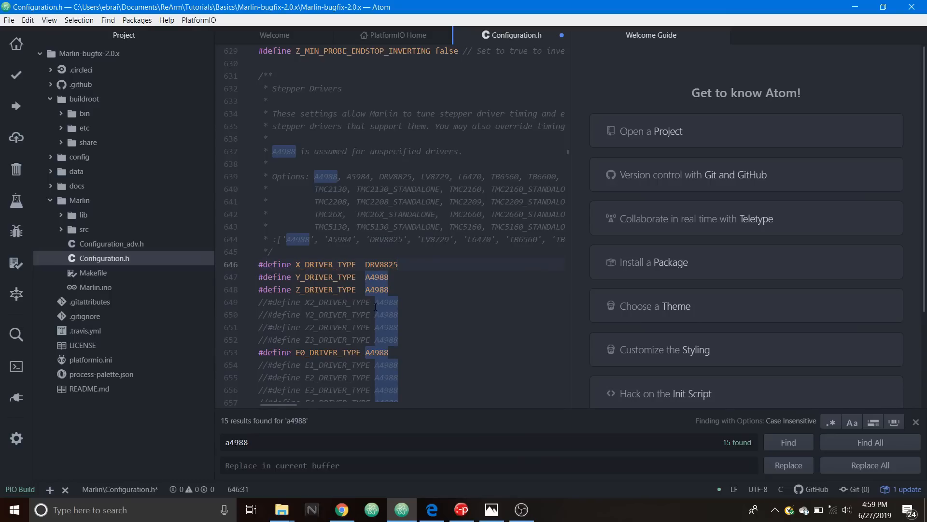
click(399, 264)
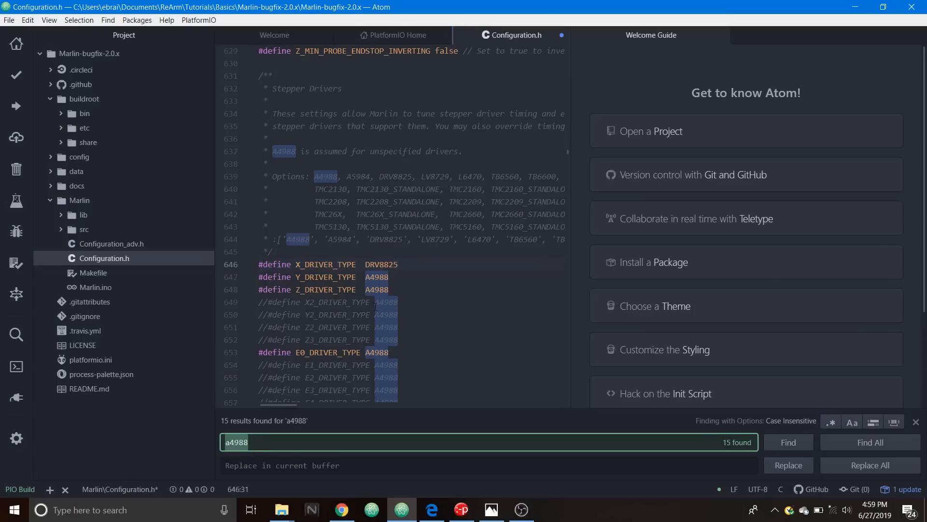
Step: Search 'max_' and change the first DEFAULT_AXIS_STEPS_PER_UNIT value from 80 to 160
text(max)
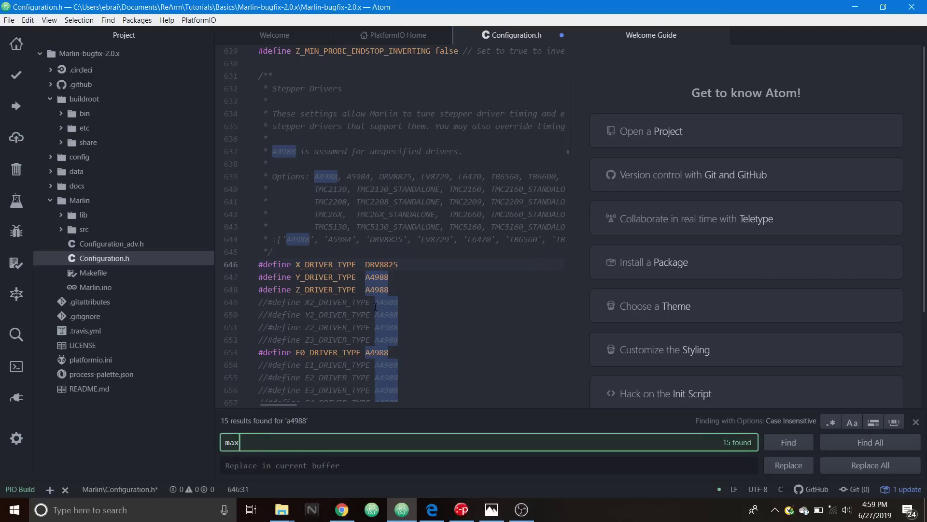
text(_)
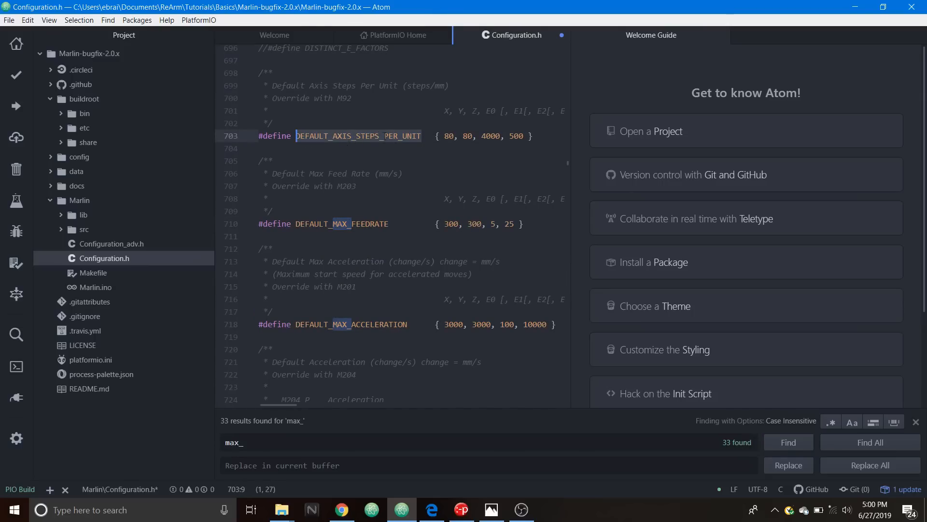
click(449, 136)
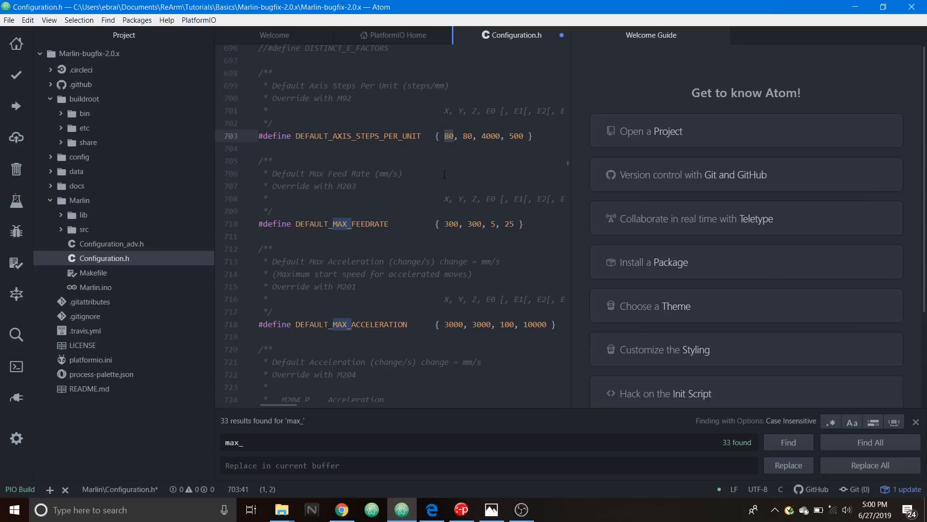
text(16)
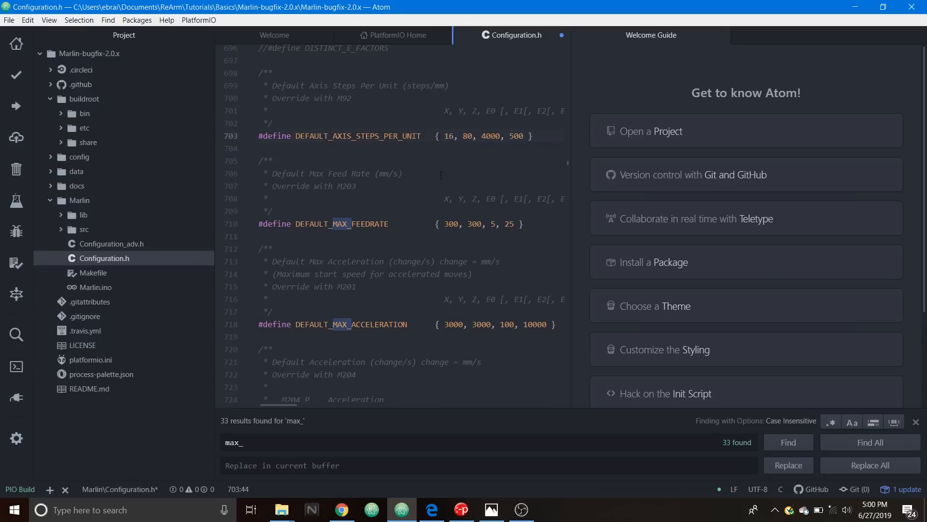
click(454, 136)
text(0)
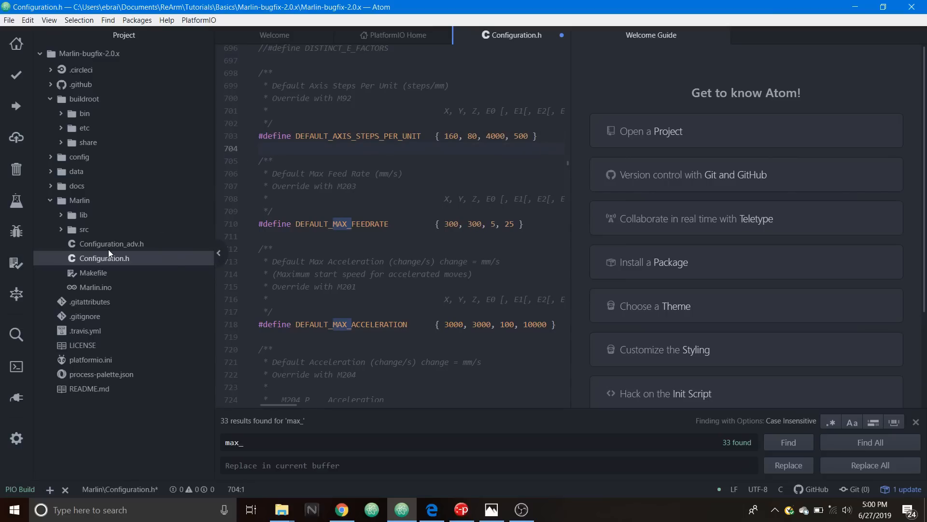
Step: Open Configuration_adv.h and search 'use_' to reach the controller fan options
click(111, 243)
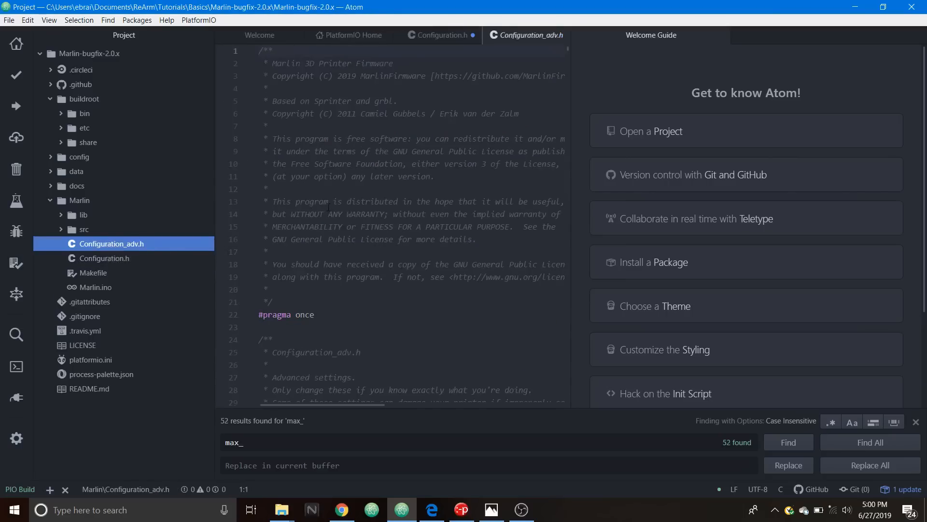
click(327, 201)
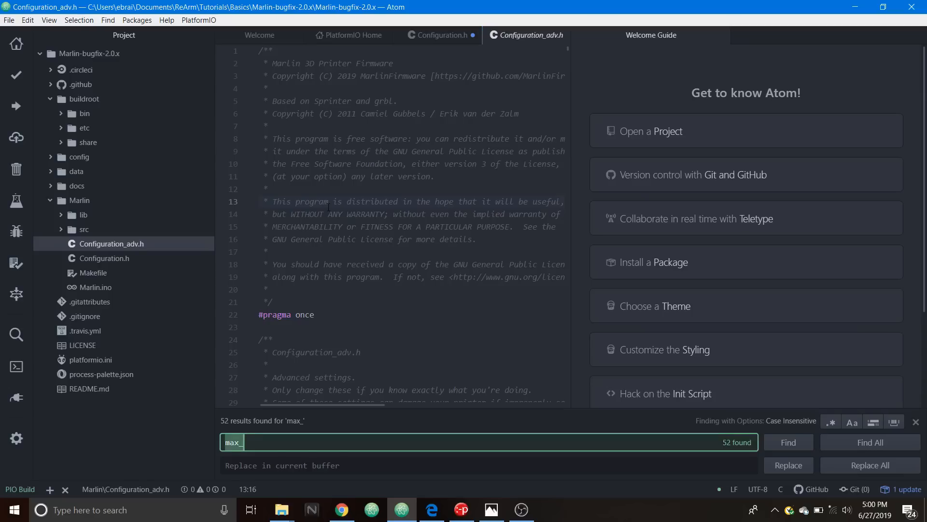
text(use_)
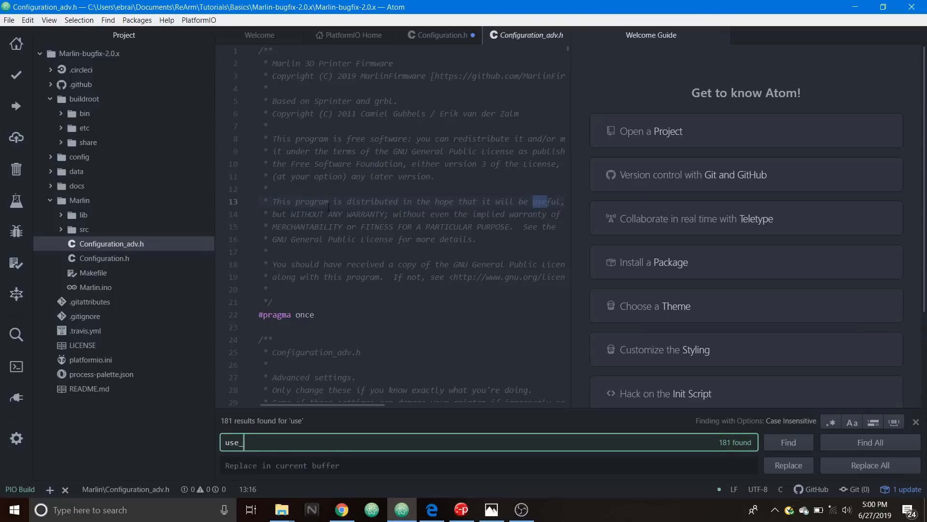
text(_)
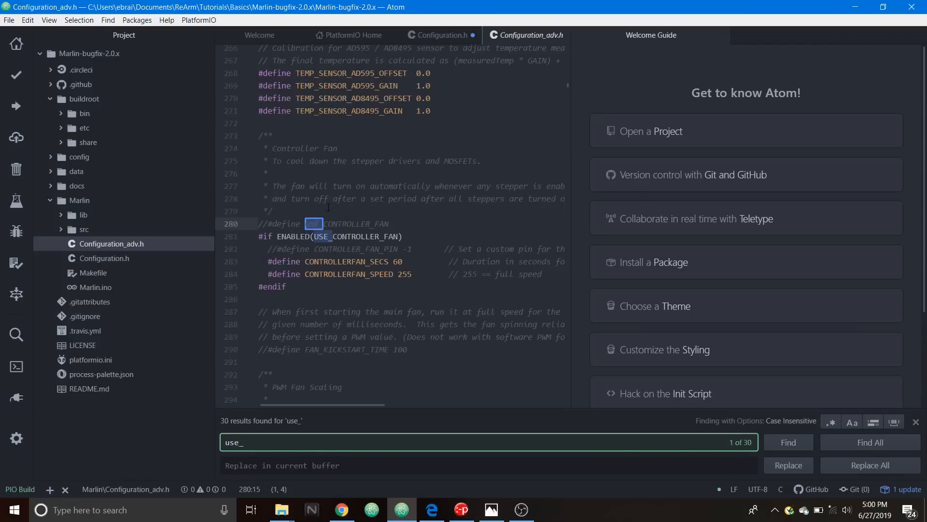
click(274, 211)
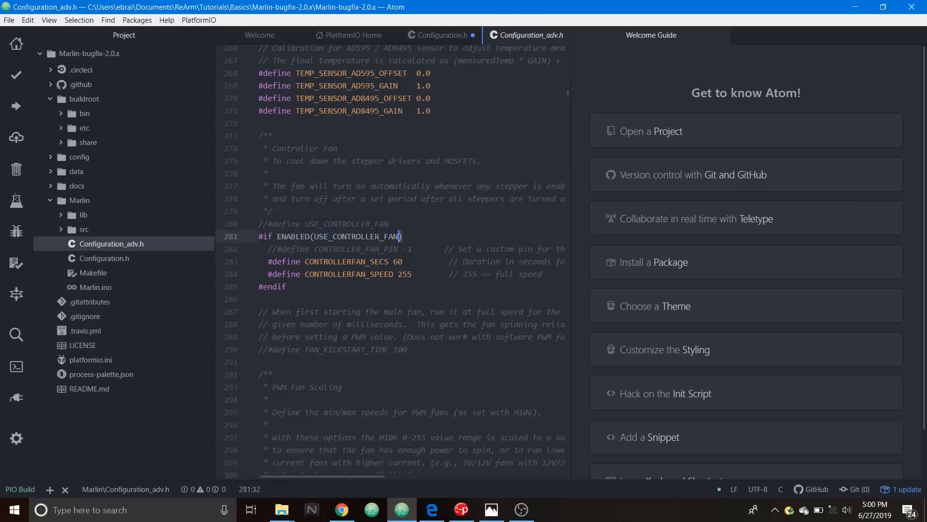
Step: Enable USE_CONTROLLER_FAN, uncomment CONTROLLER_FAN_PIN and clear its -1, then view the SKR pinout PDF
click(265, 224)
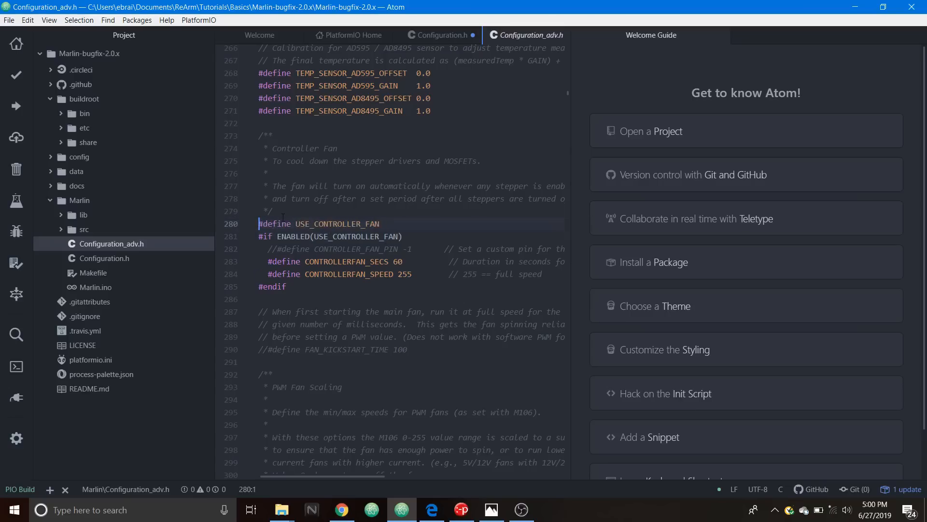
click(281, 248)
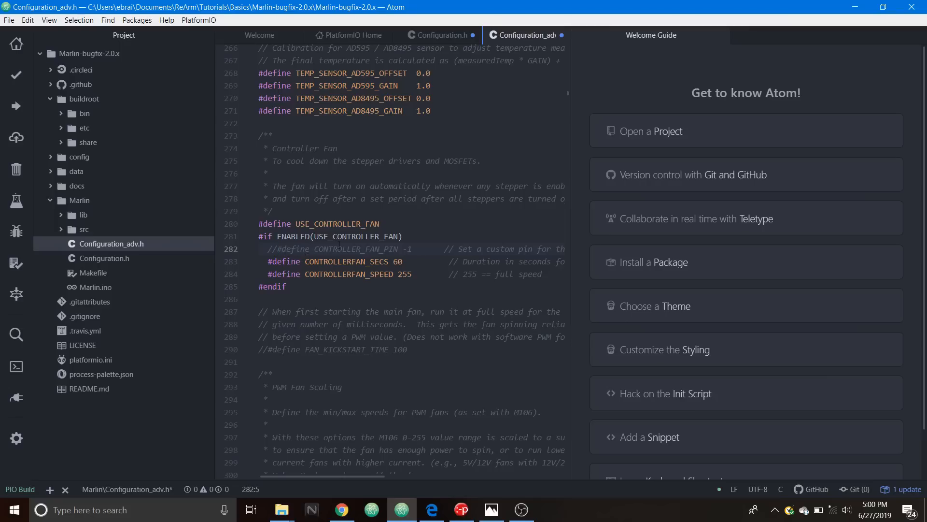
click(276, 248)
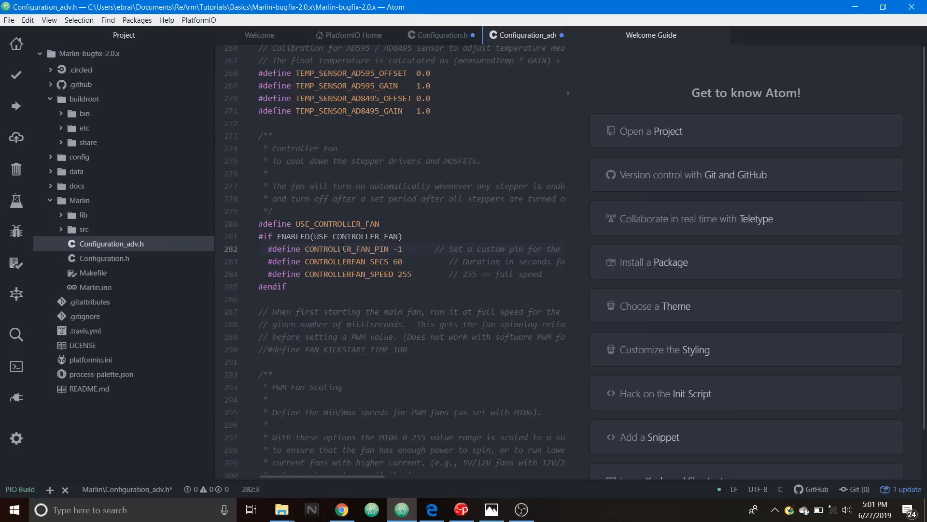
click(410, 248)
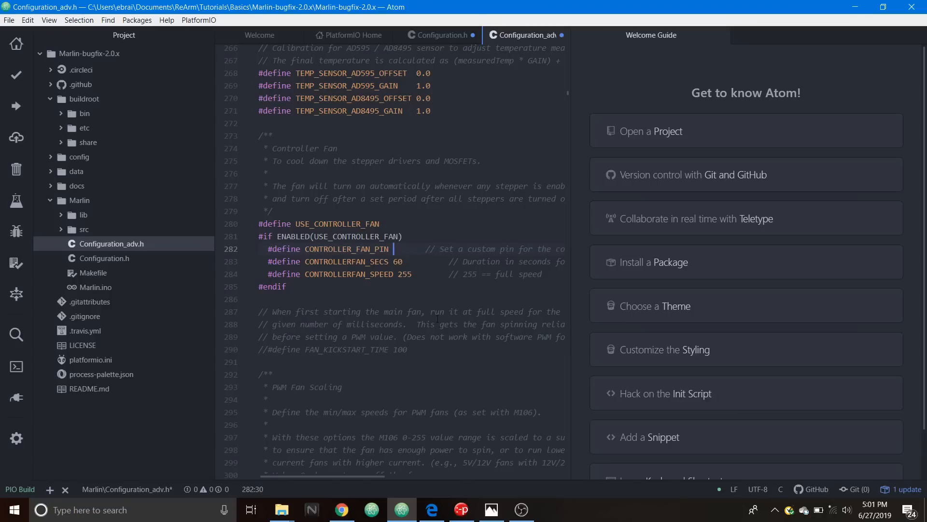
mouse_move(431, 509)
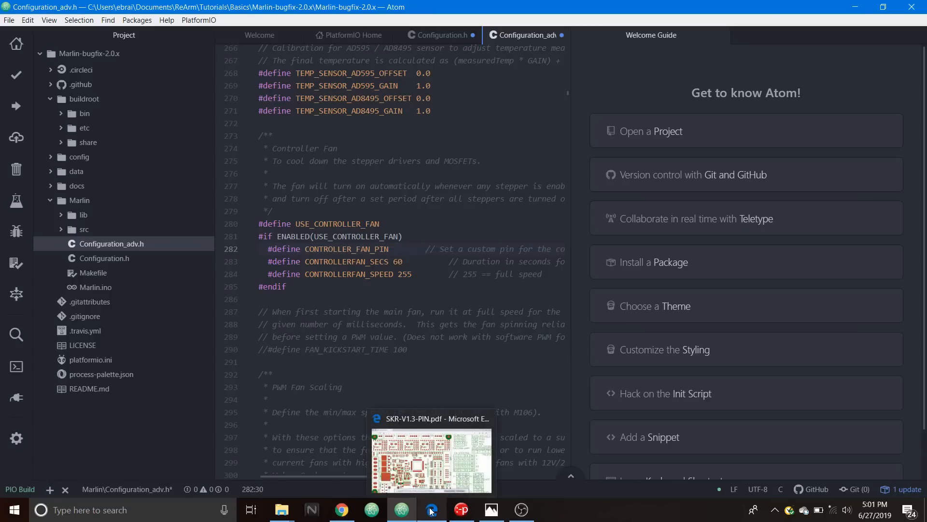
click(432, 458)
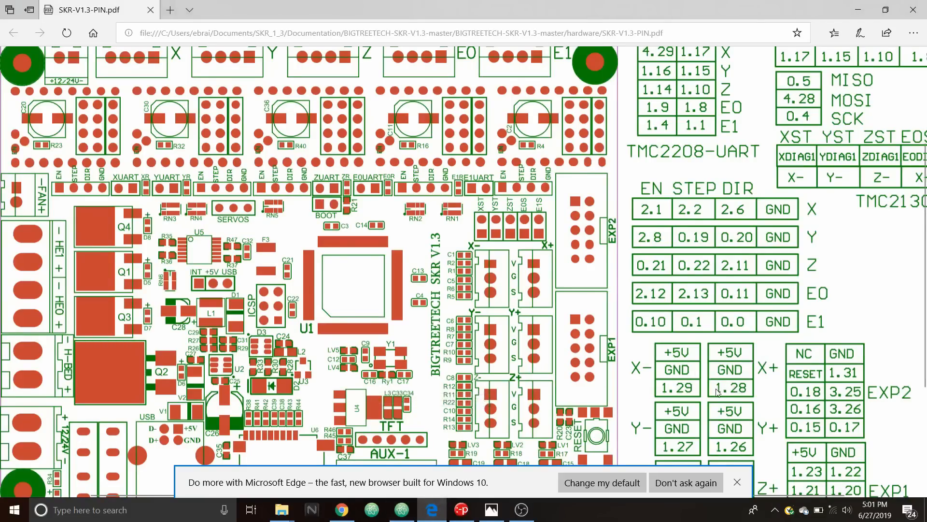
mouse_move(855, 11)
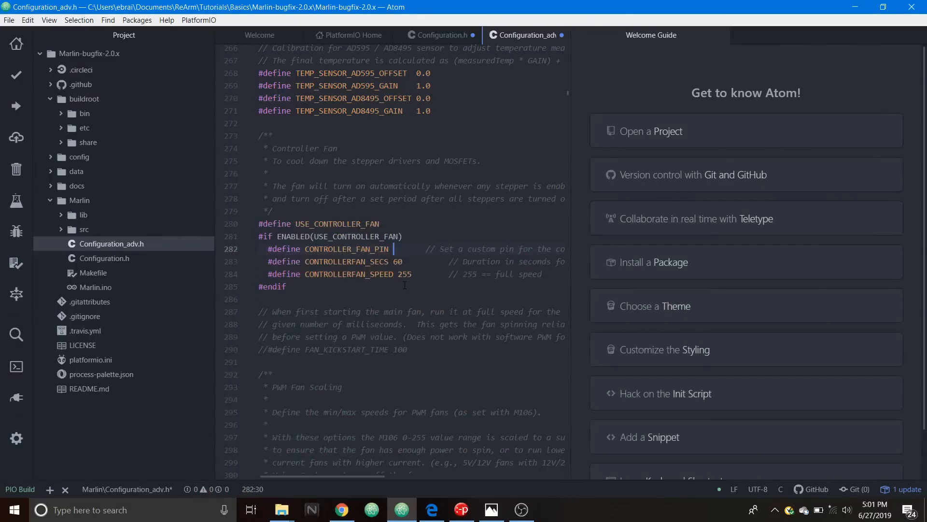
Step: Set CONTROLLER_FAN_PIN to P1_28, CONTROLLERFAN_SECS to 5 and CONTROLLERFAN_SPEED to 200
text(P1)
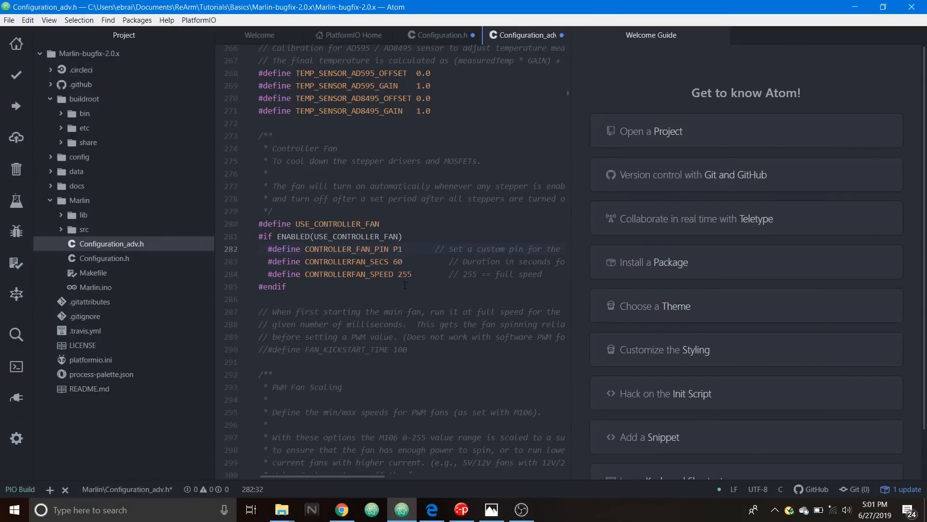
text(_28)
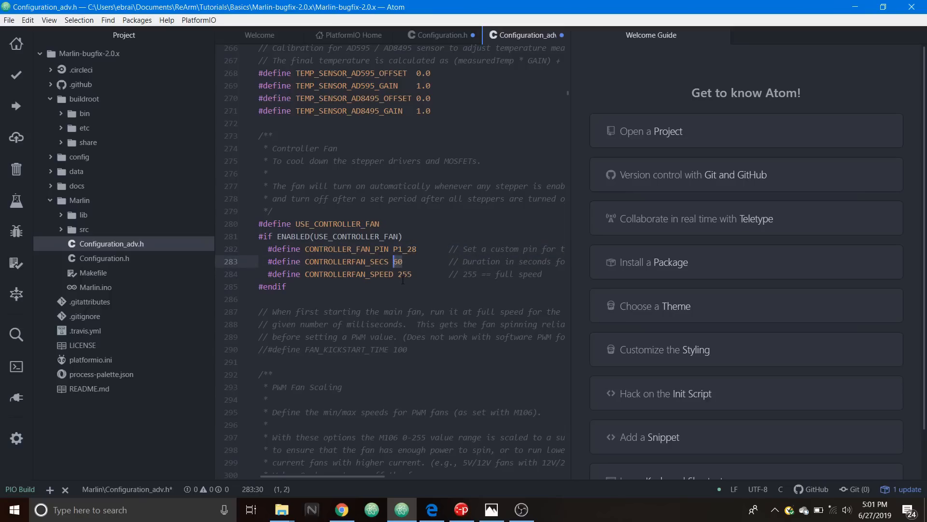
key(Backspace)
text(5)
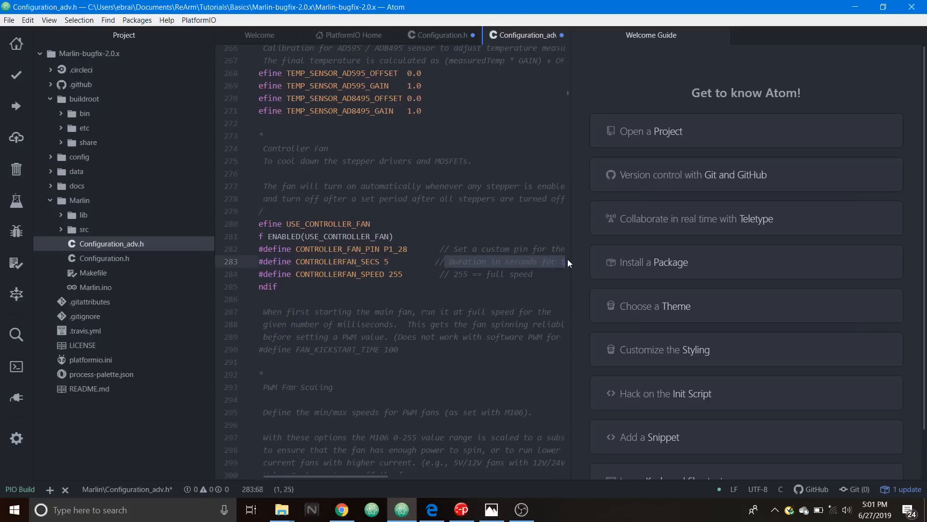
scroll(right, 3)
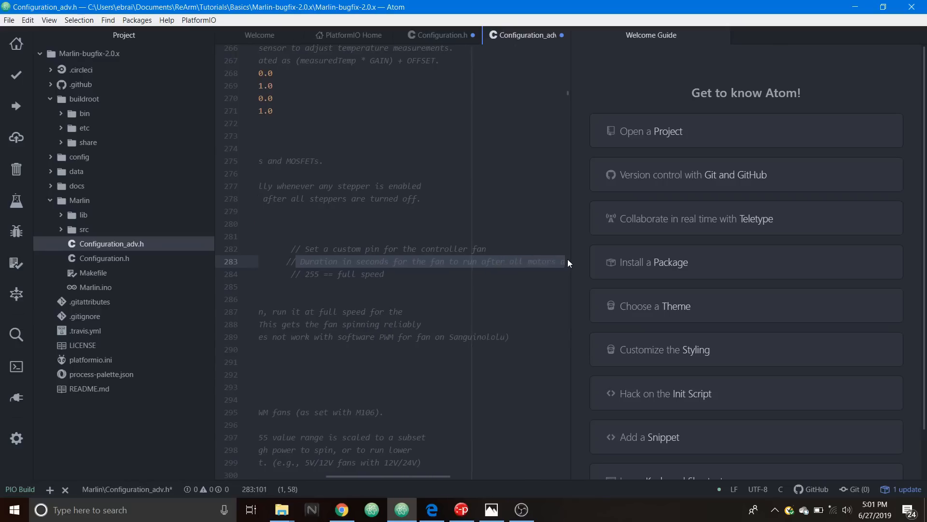
scroll(right, 3)
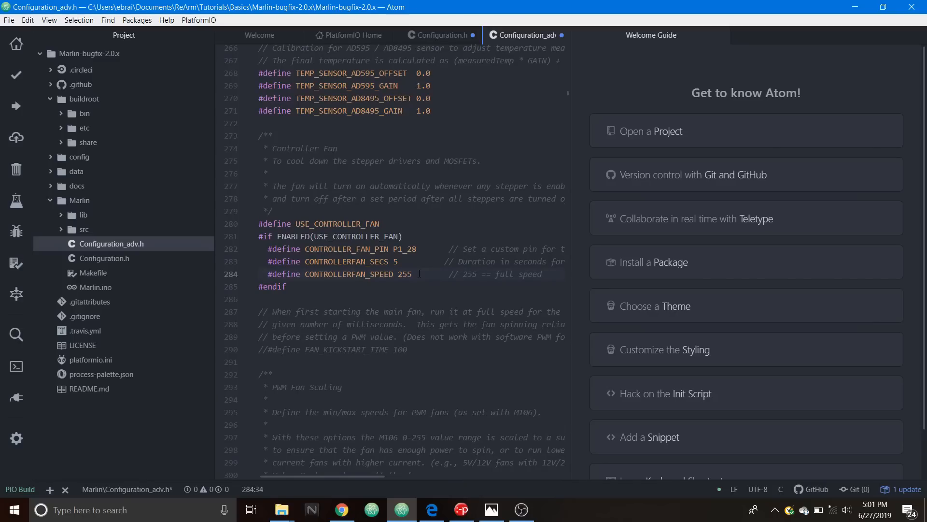
key(BackSpace)
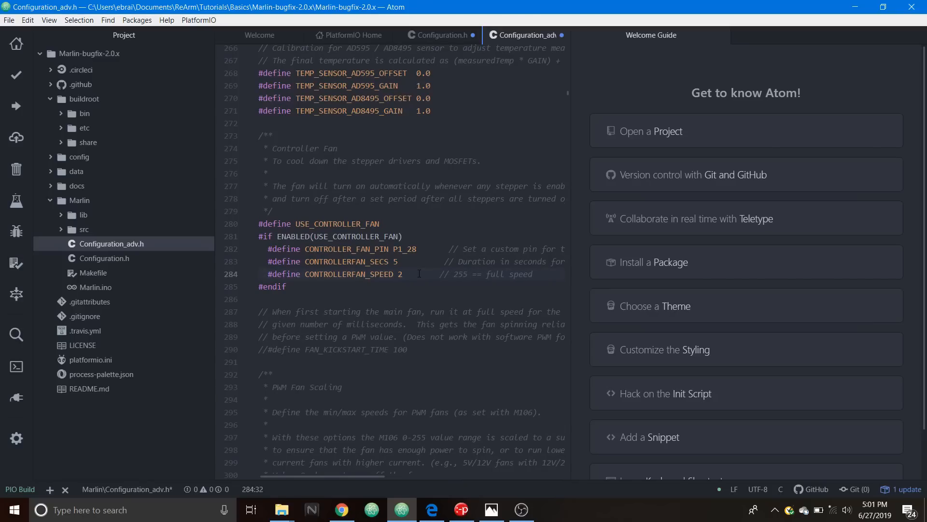
text(00)
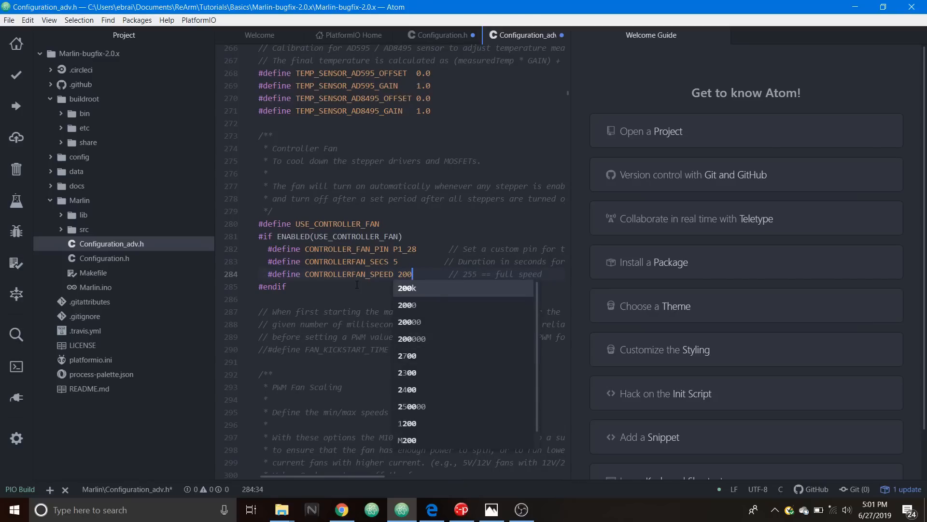
key(Escape)
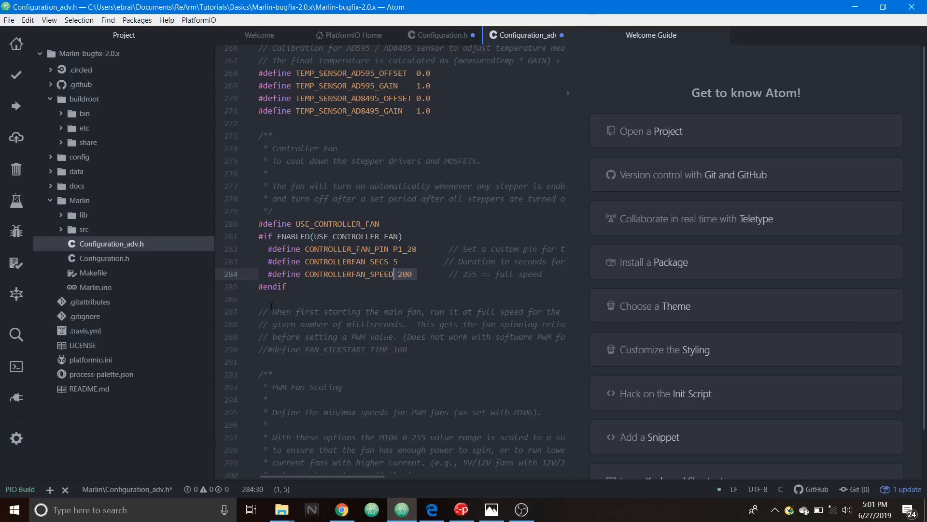
mouse_move(125, 381)
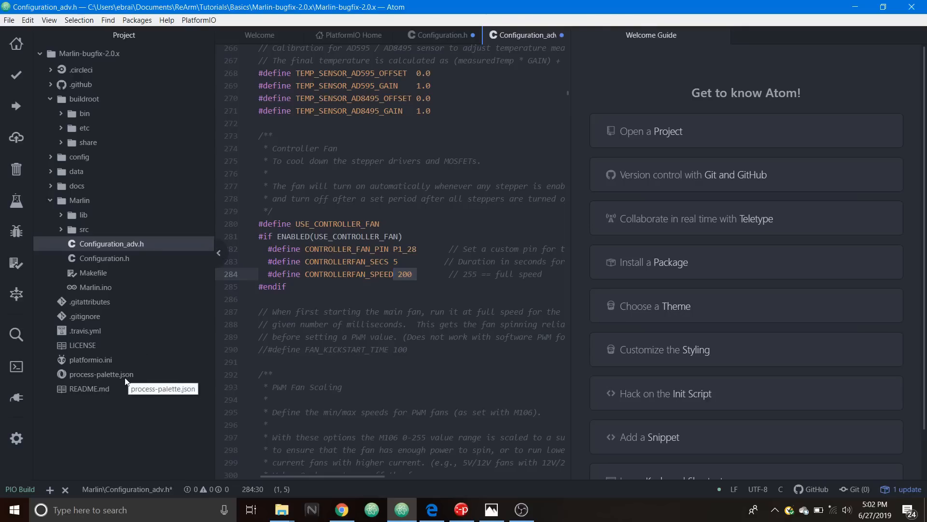
mouse_move(108, 361)
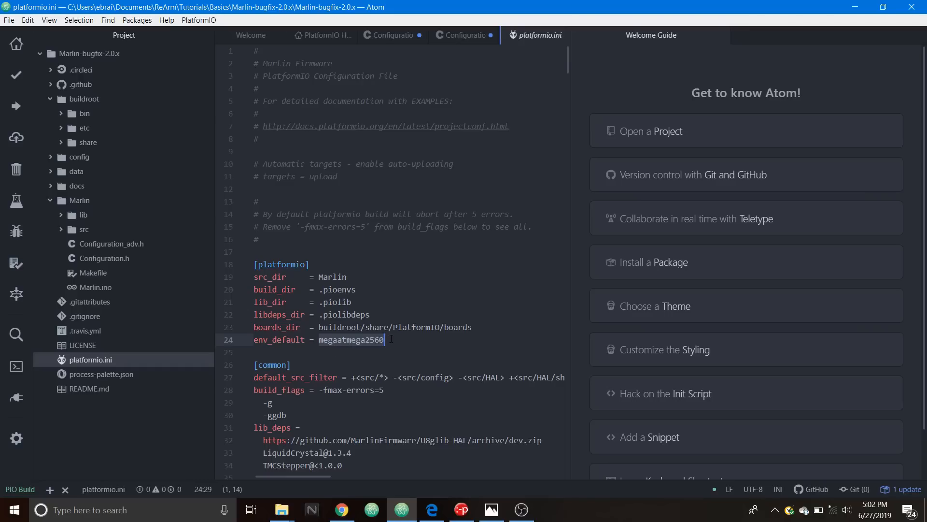
Step: Scroll platformio.ini down to [env:LPC1768] and back up to env_default megaatmega2560
scroll(down, 3)
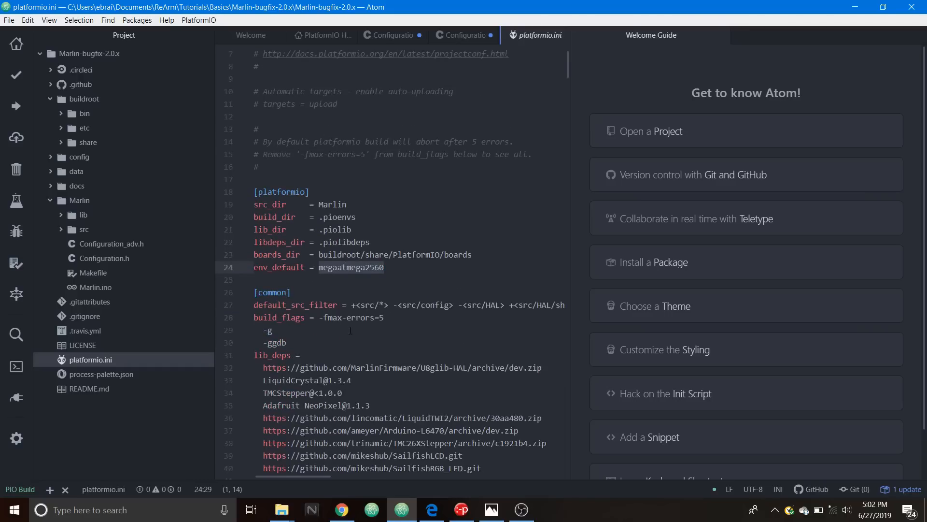
scroll(down, 3)
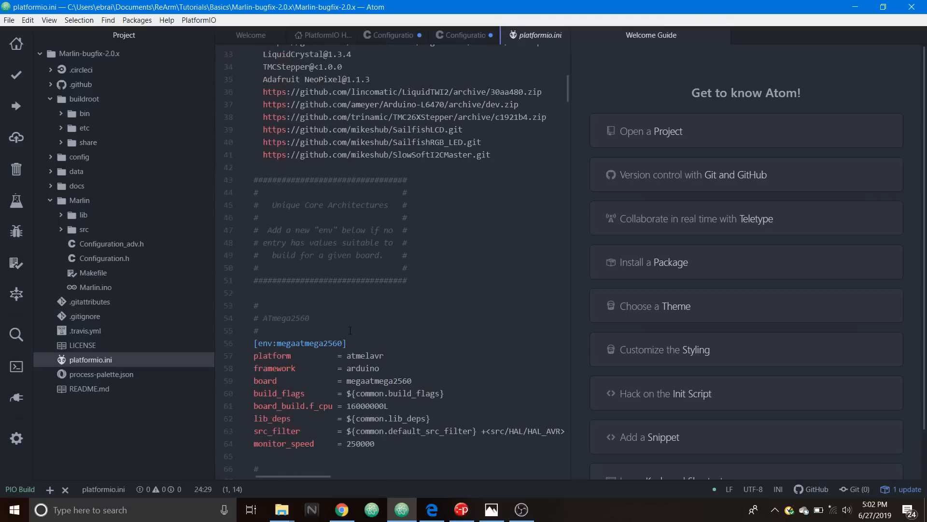
scroll(down, 3)
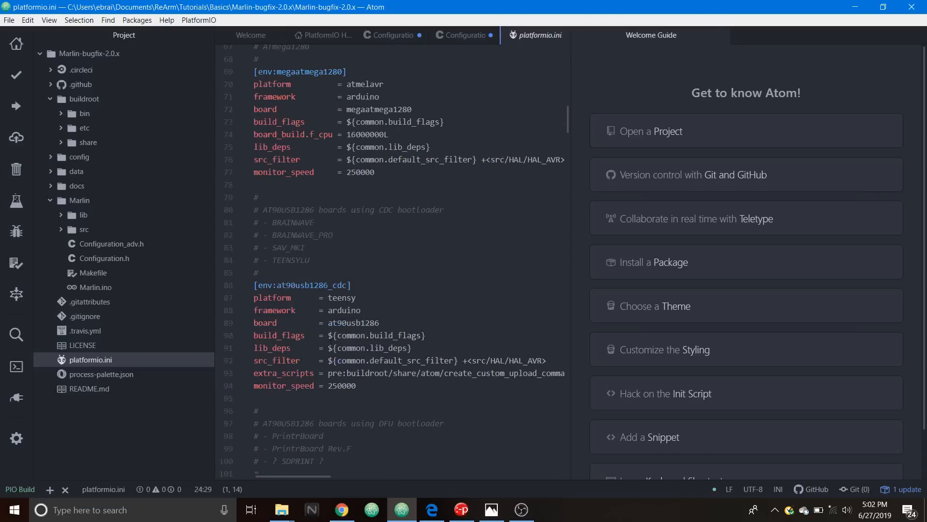
scroll(down, 3)
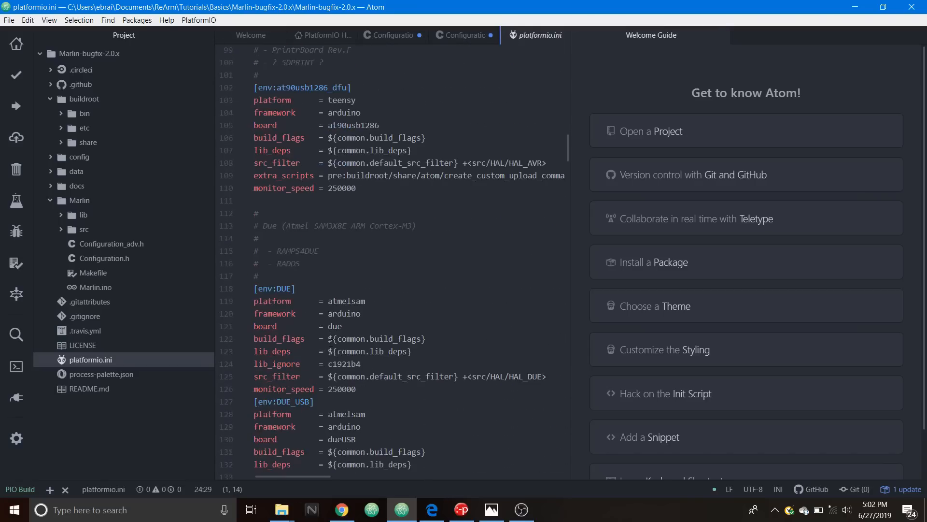
scroll(down, 3)
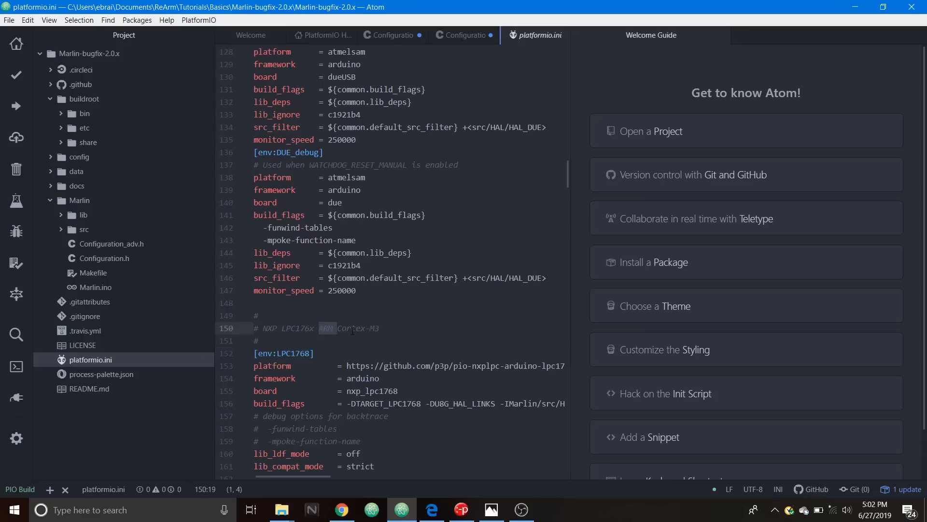
scroll(up, 3)
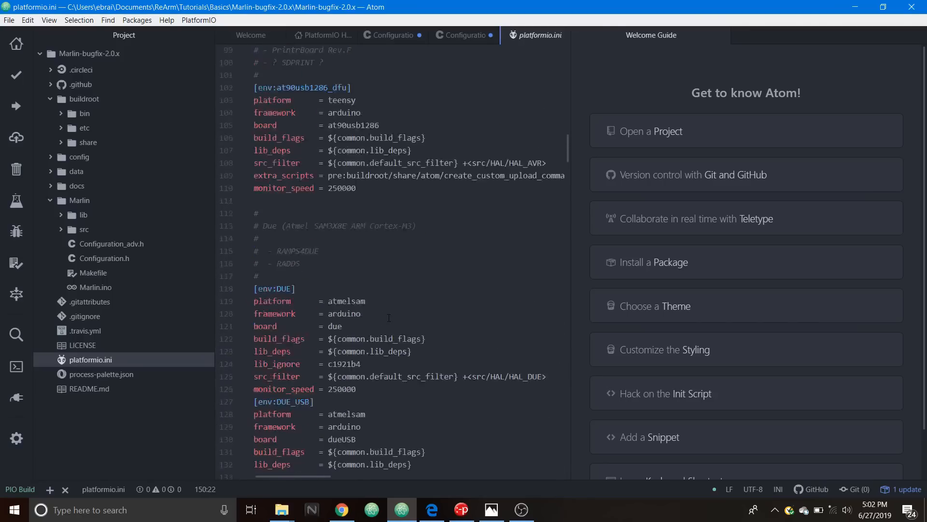
scroll(up, 3)
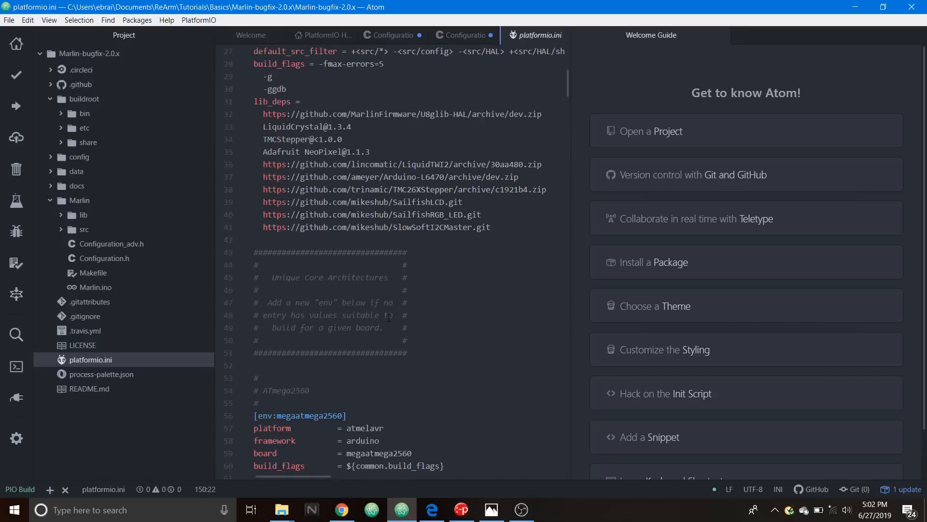
scroll(up, 3)
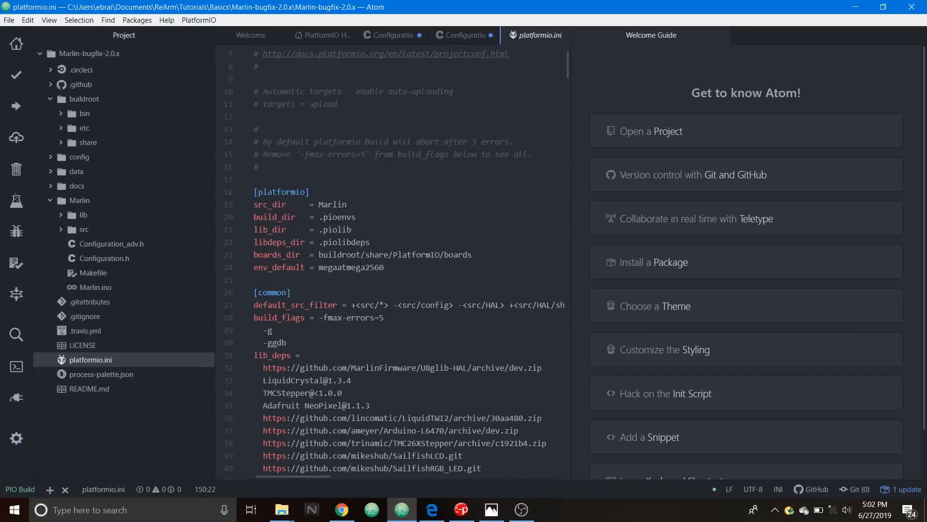
right_click(355, 267)
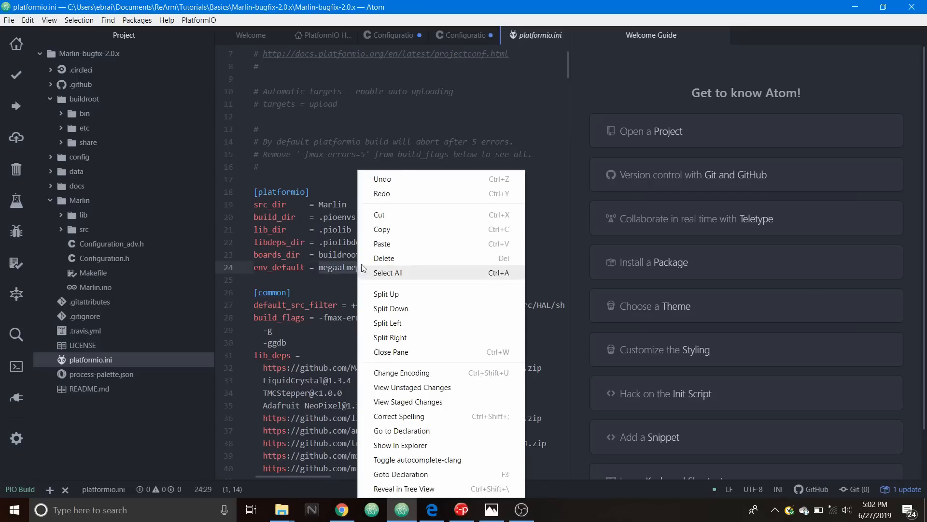
Step: Replace megaatmega2560 with LPC1768 as env_default in platformio.ini
click(383, 244)
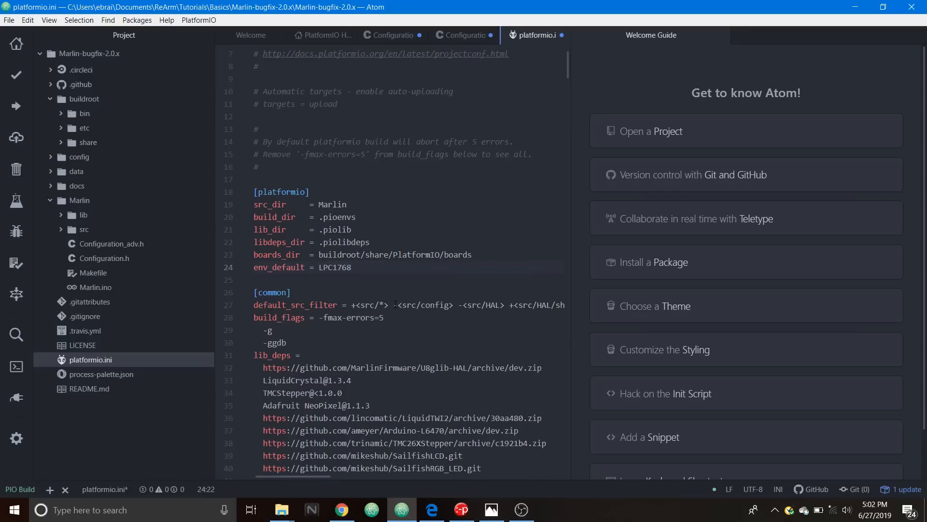
click(351, 267)
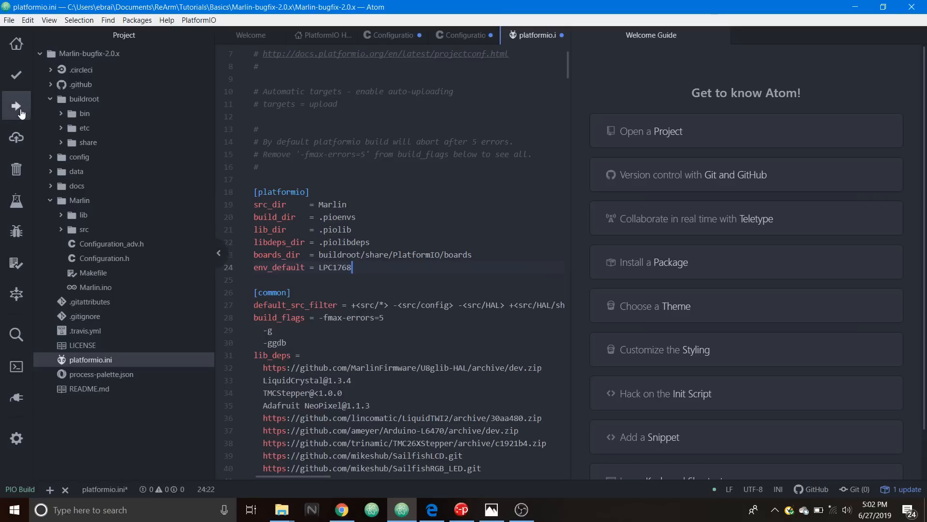
mouse_move(16, 105)
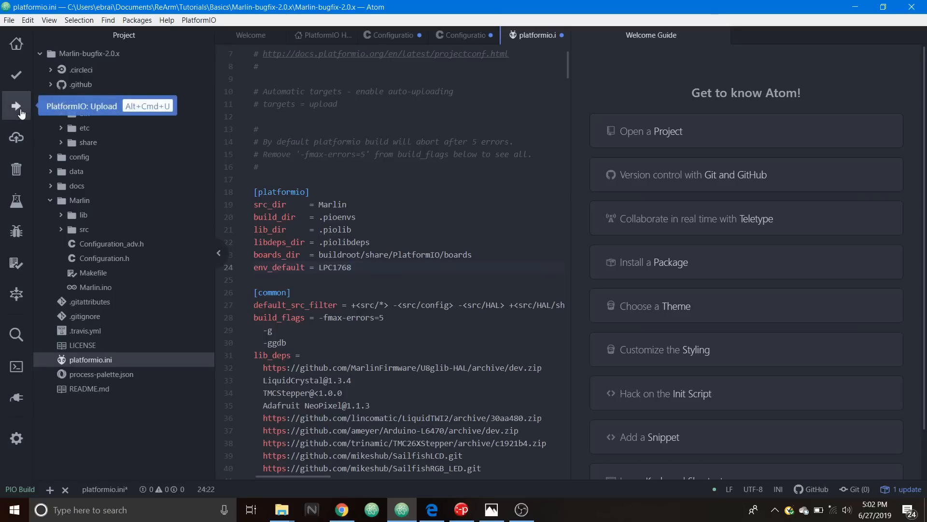
click(351, 266)
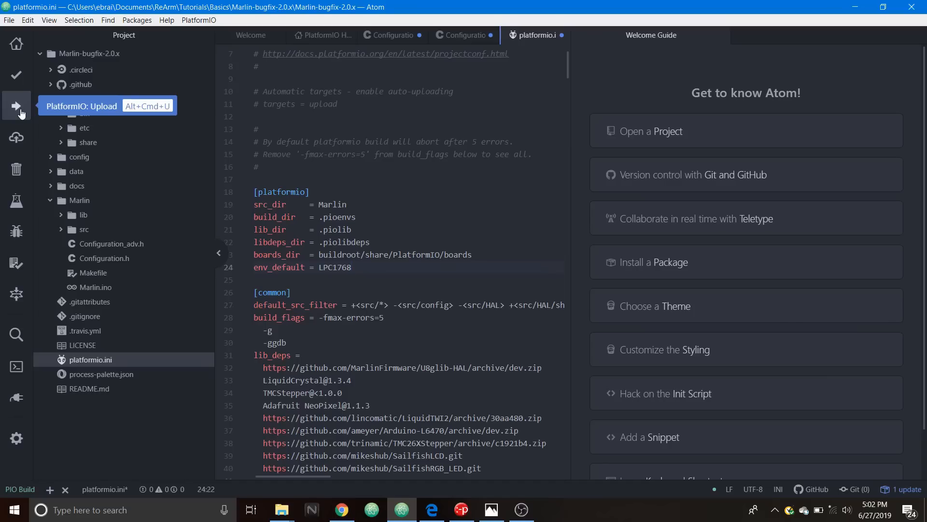
click(351, 267)
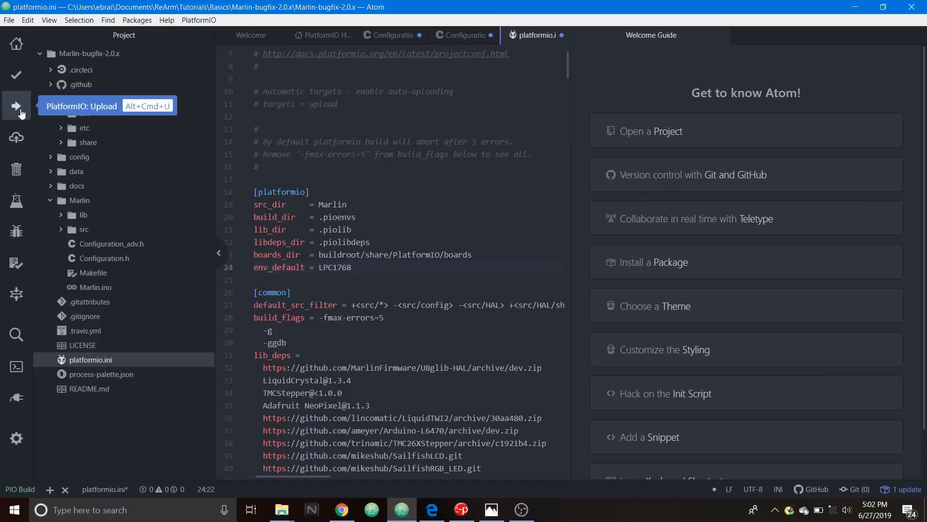
Step: Save platformio.ini, then build and upload the firmware with PlatformIO
click(16, 105)
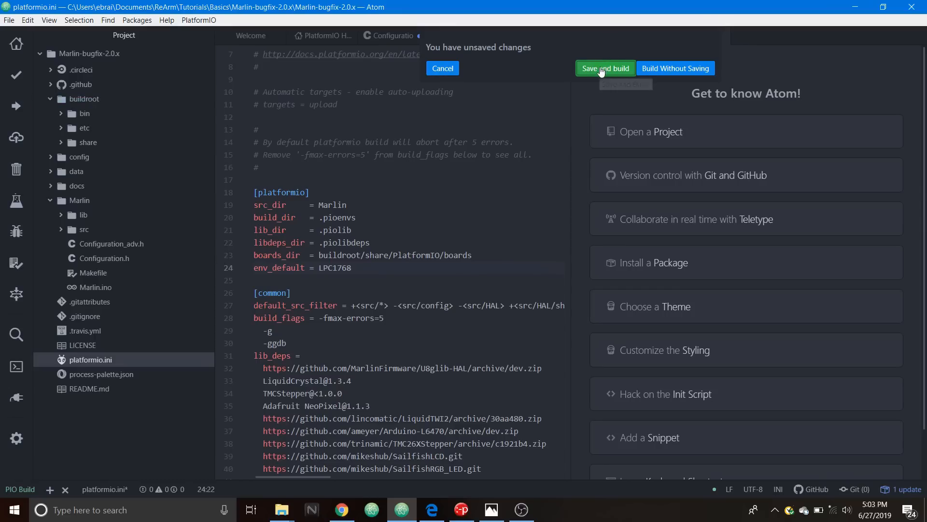
click(605, 68)
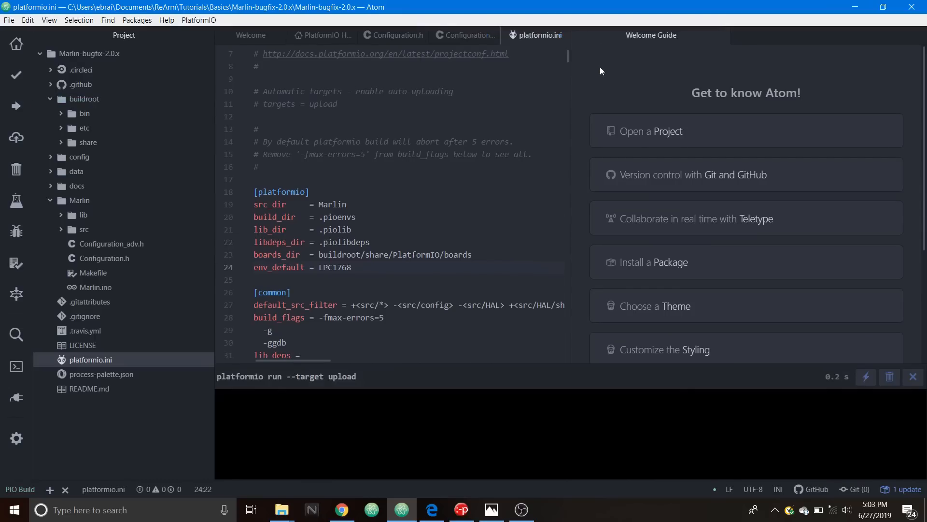
click(281, 509)
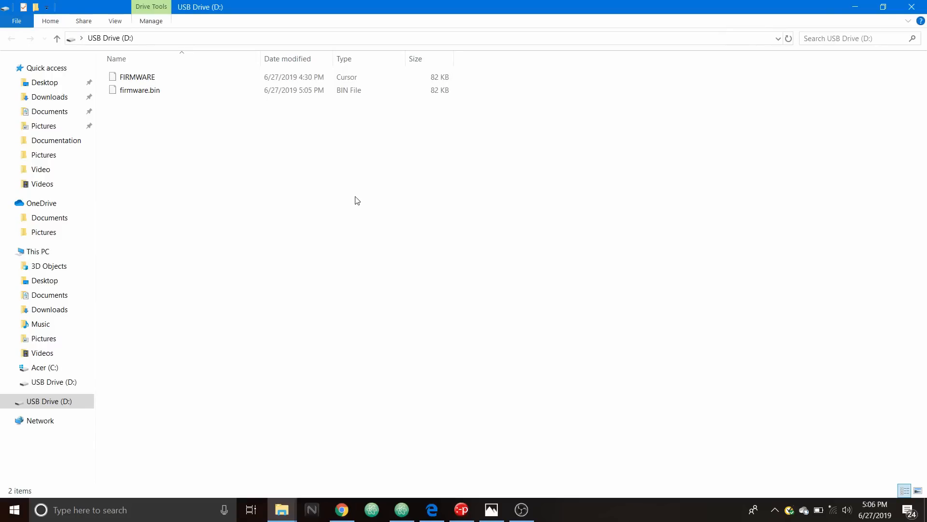
Step: Confirm firmware.bin (82 KB) sits beside the older FIRMWARE file on USB Drive (D:)
click(136, 76)
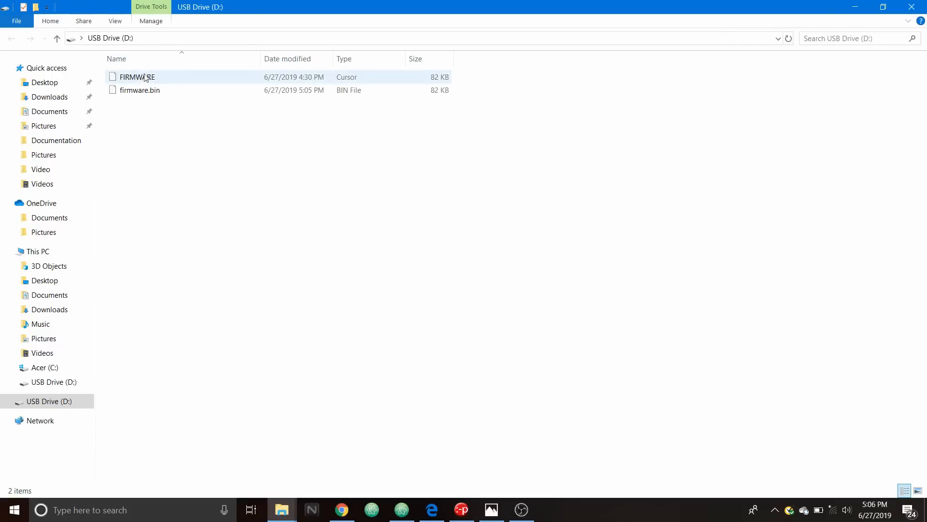
mouse_move(346, 80)
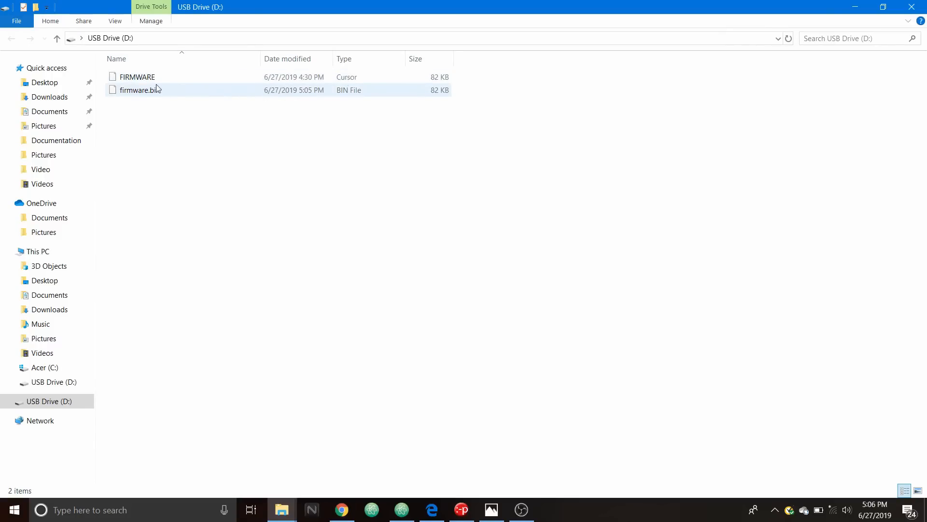
mouse_move(136, 76)
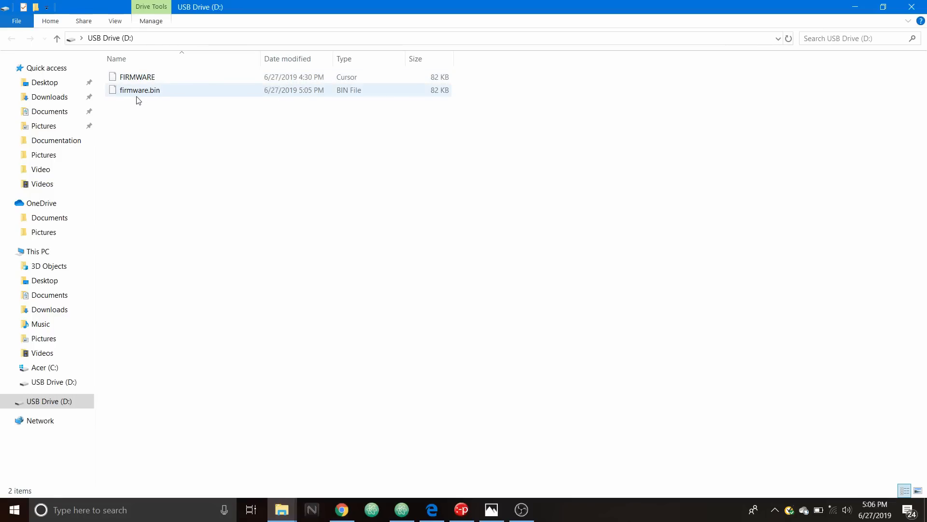
click(290, 100)
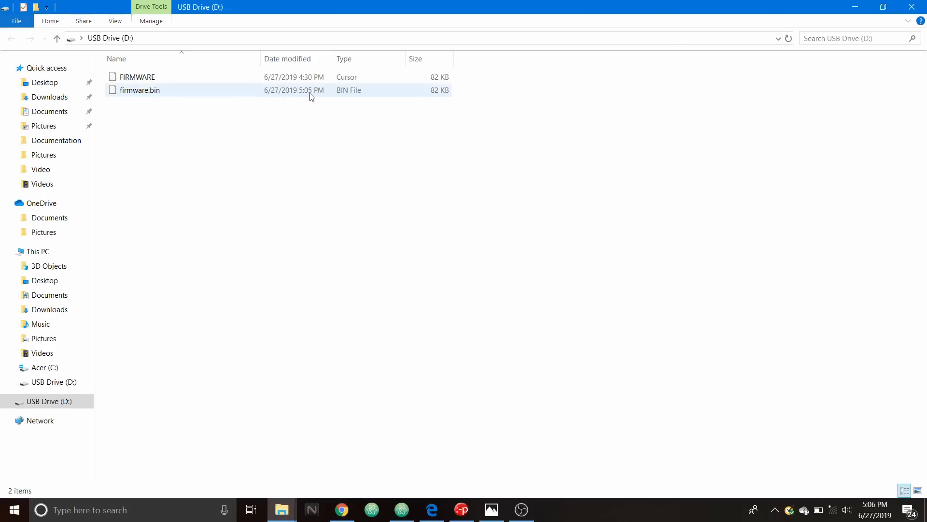
mouse_move(307, 95)
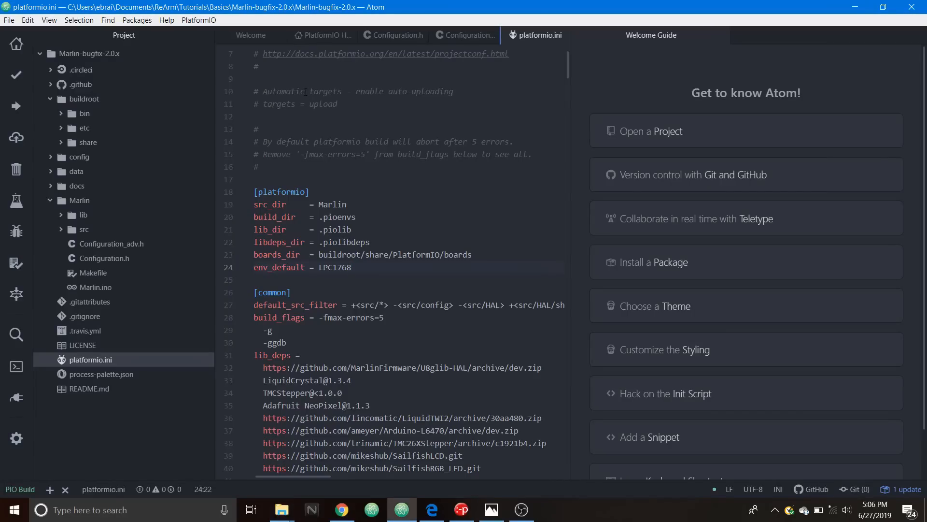
Step: Verify that only the 5:05 PM FIRMWARE file remains on the USB drive after flashing
click(352, 267)
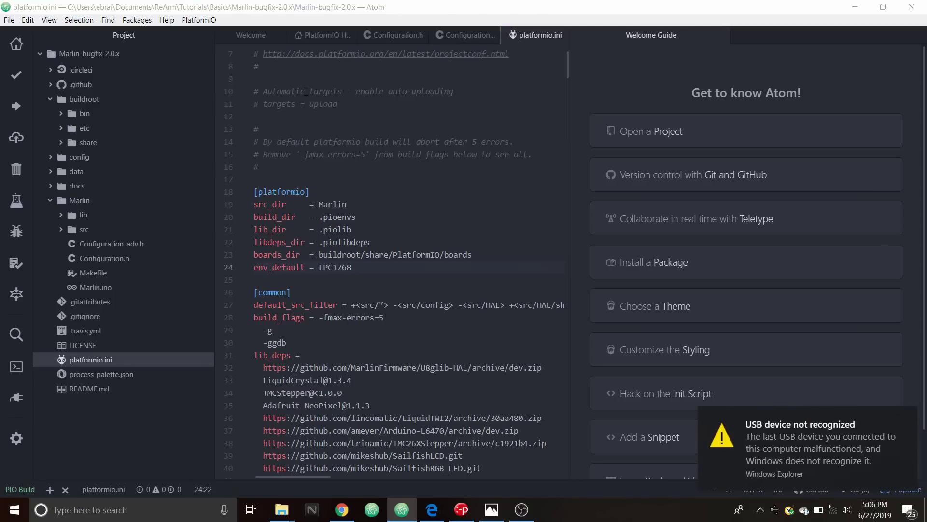
click(281, 509)
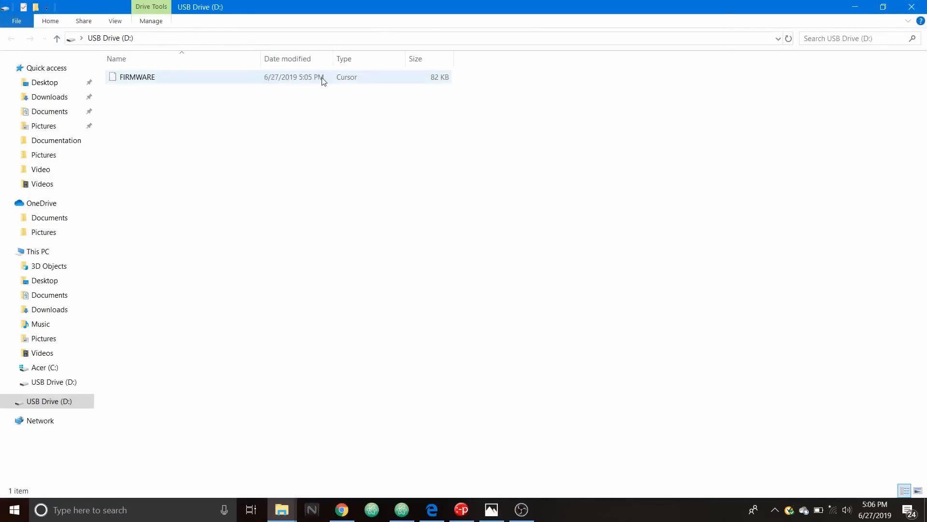
mouse_move(314, 80)
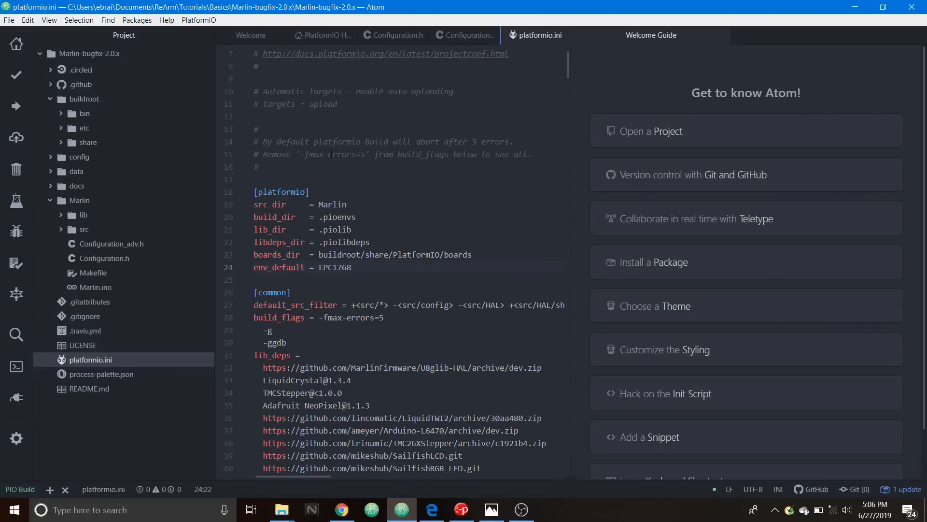
click(351, 267)
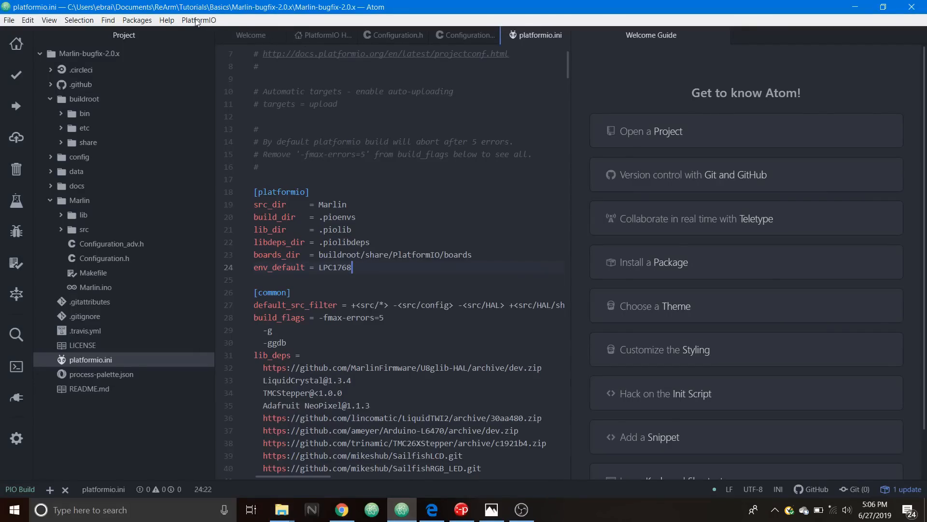
Step: Show the PlatformIO build panel to see SUCCESS, then open the Printrun-win-18Nov2017 folder
click(199, 19)
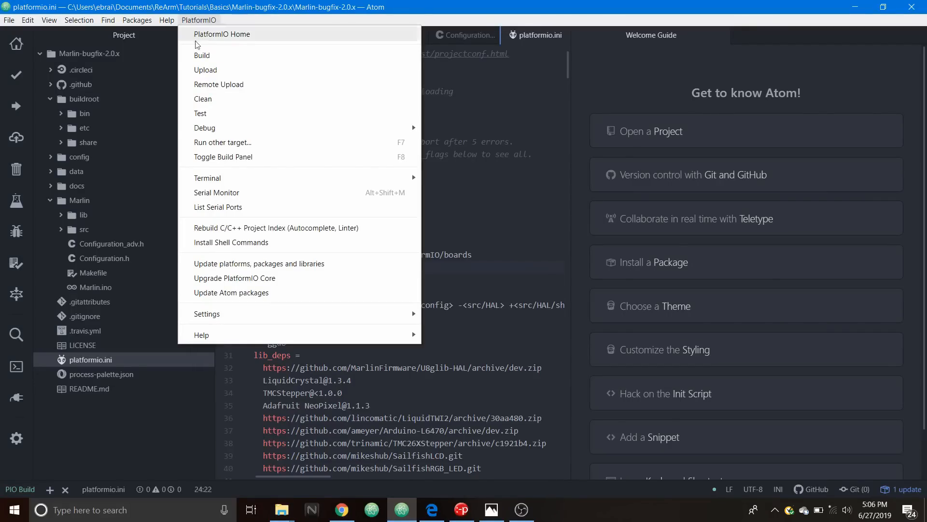
mouse_move(224, 156)
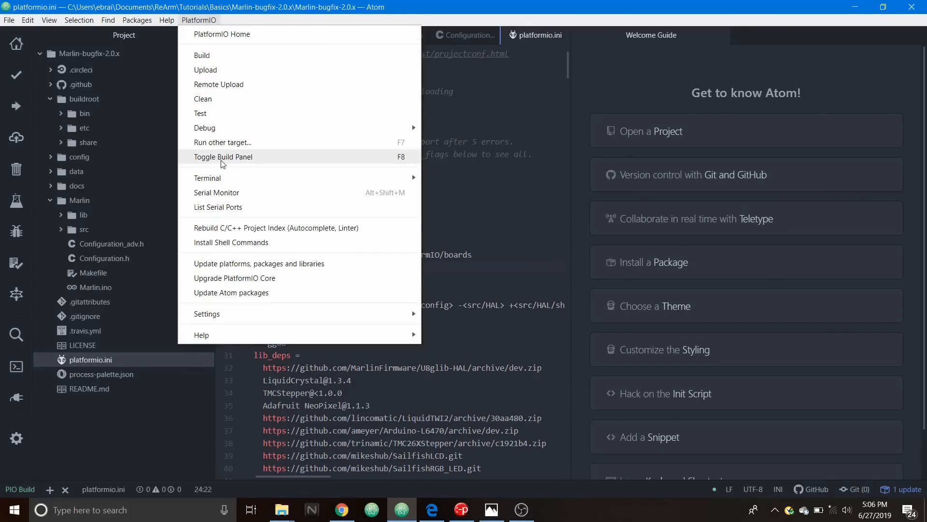
click(223, 157)
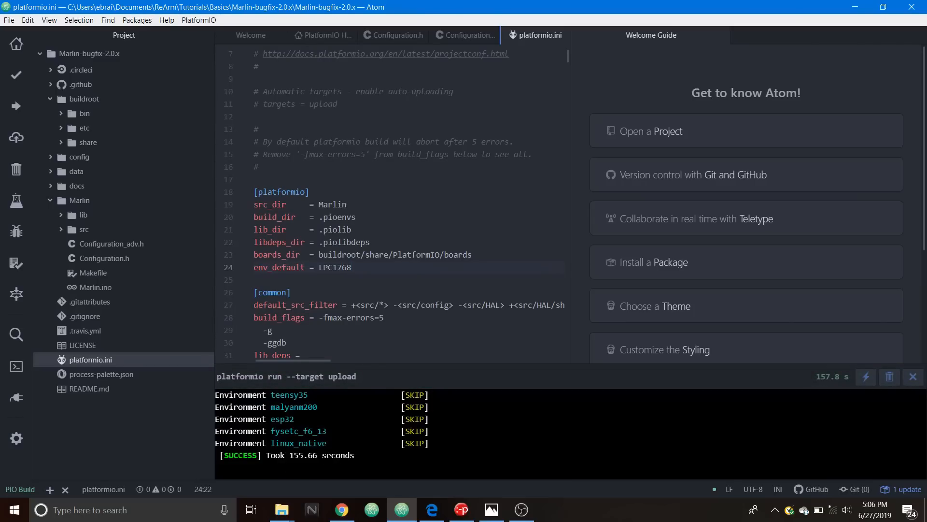
click(282, 509)
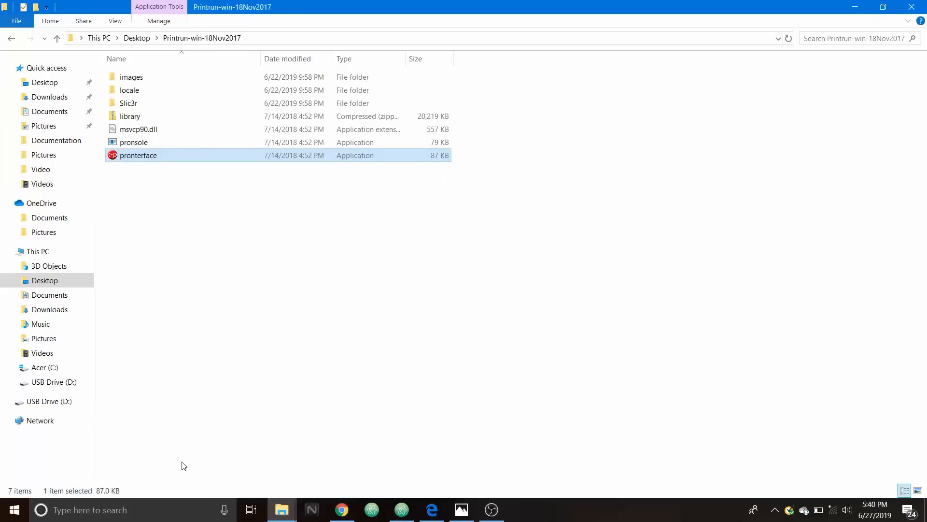
mouse_move(196, 458)
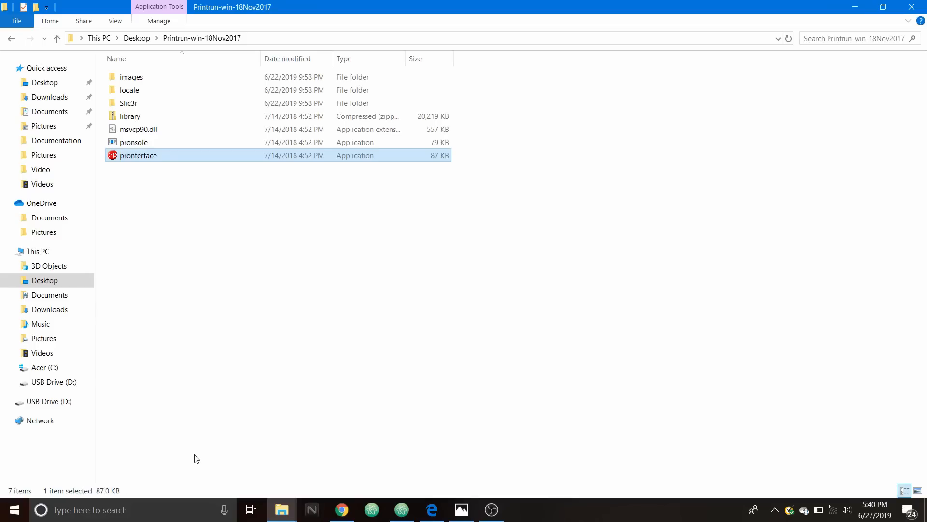
mouse_move(152, 139)
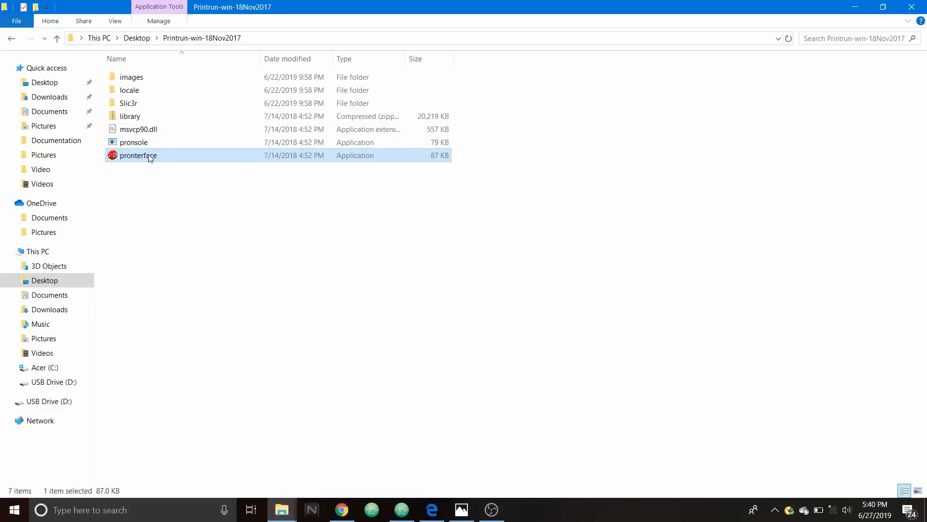
Step: Launch pronterface.exe from the Printrun-win-18Nov2017 folder
double_click(137, 156)
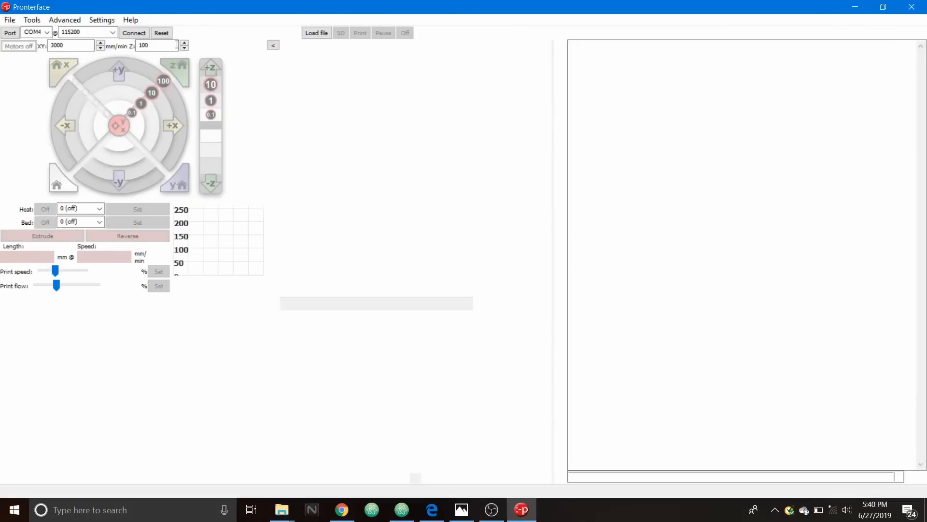
Step: Connect to the printer on COM4 at 115200 and send M115 to read the firmware info
click(134, 33)
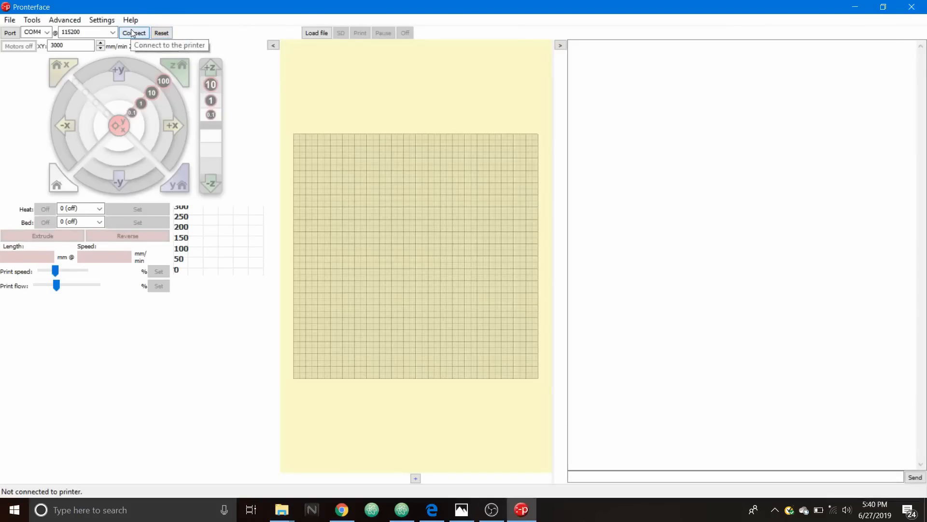
click(134, 33)
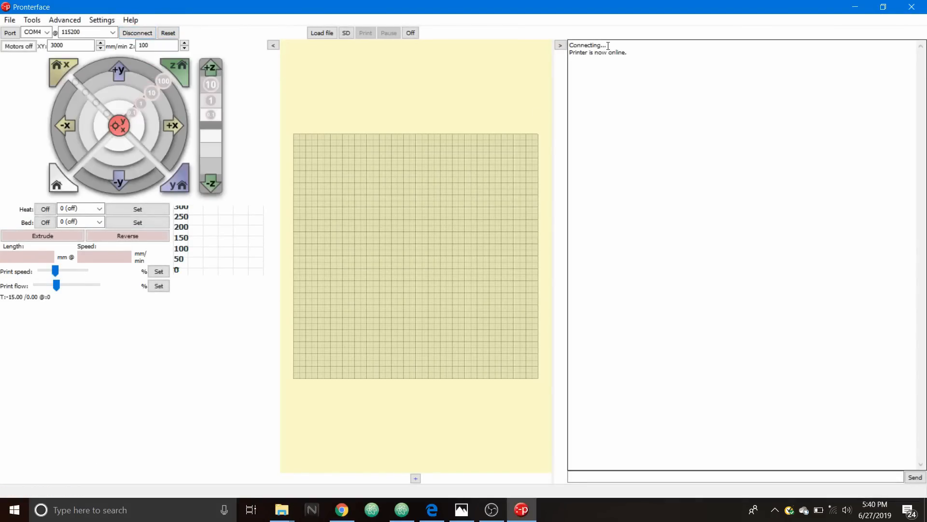
double_click(597, 53)
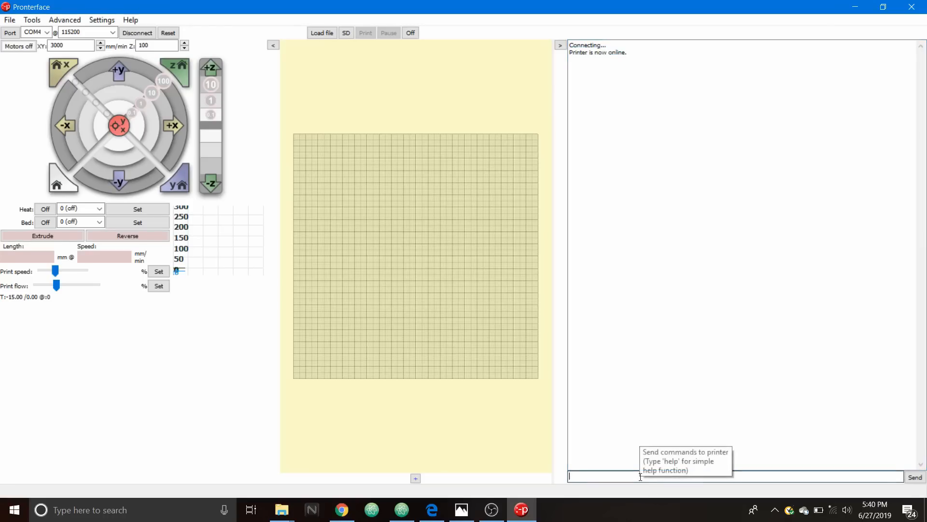
text(M)
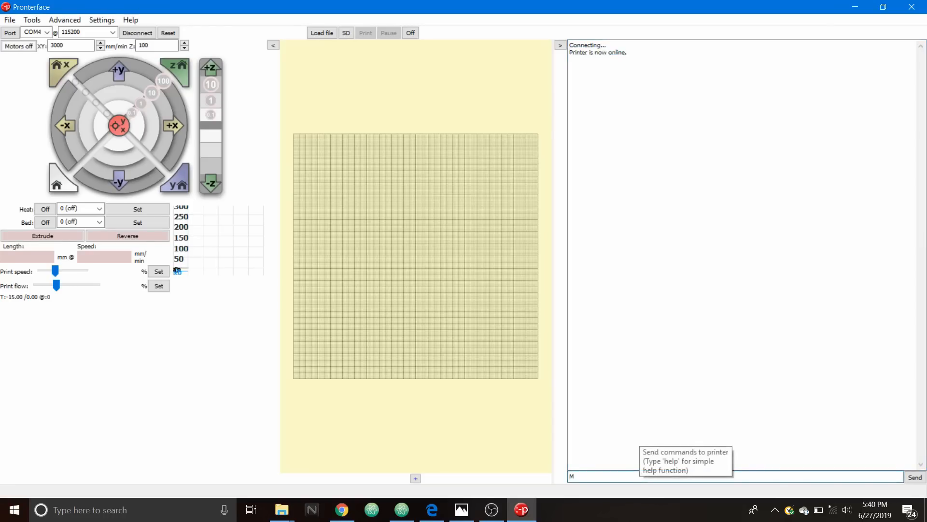
text(115)
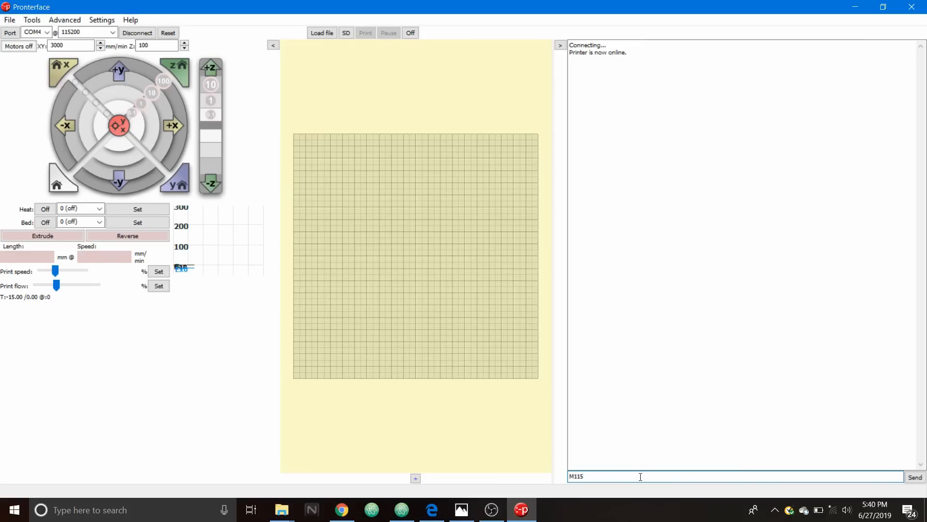
click(914, 477)
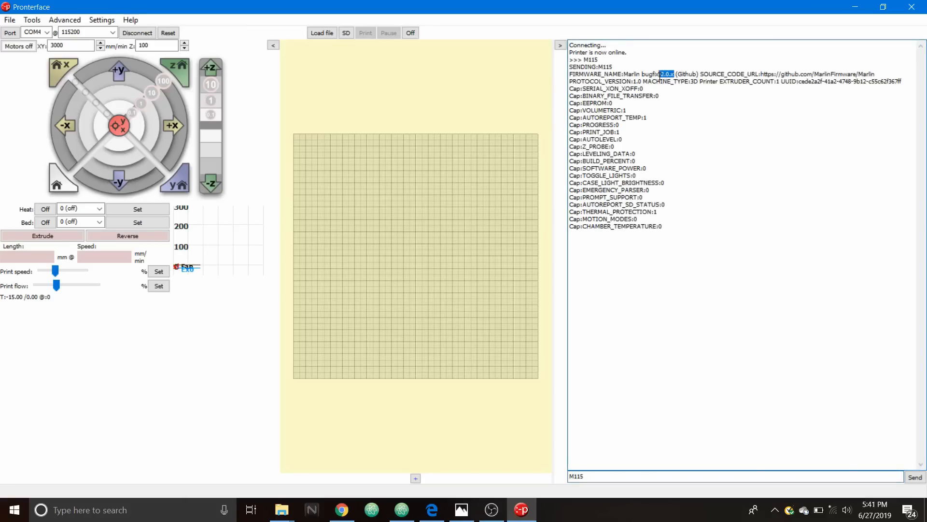
mouse_move(667, 91)
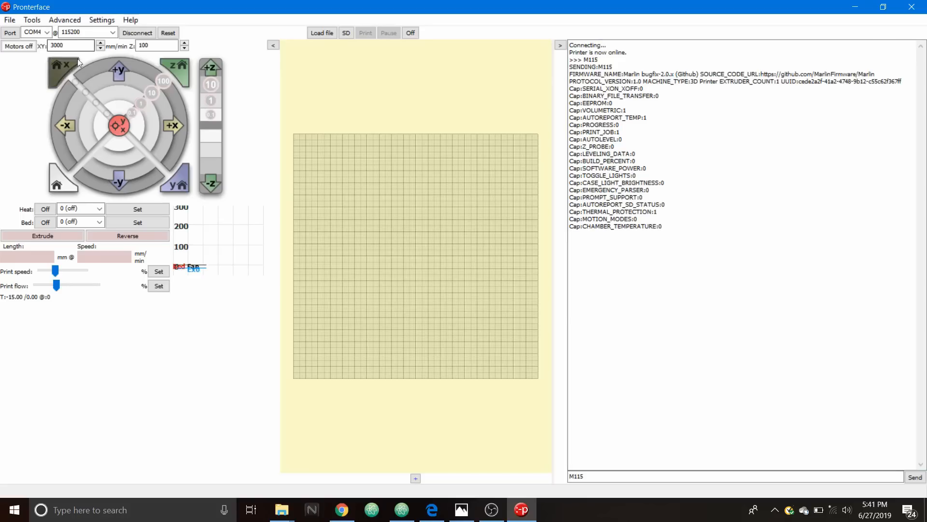
mouse_move(119, 71)
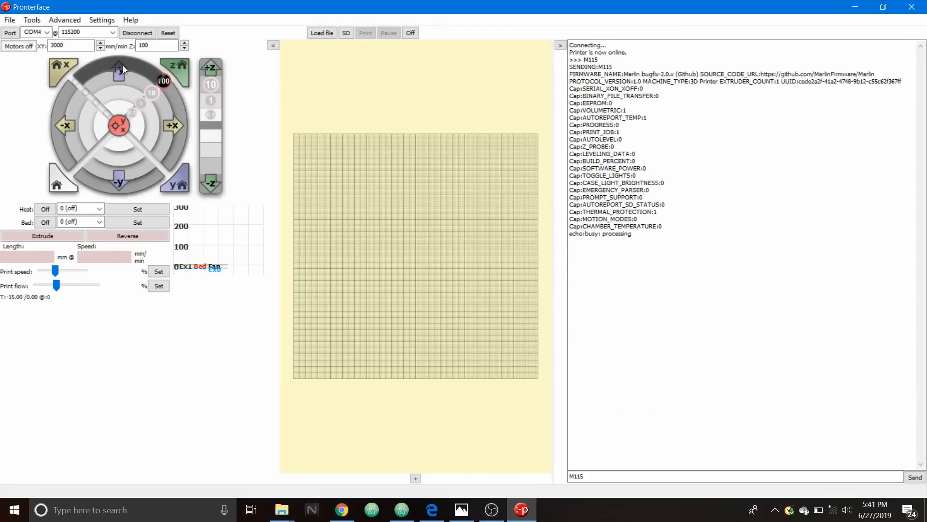
mouse_move(119, 70)
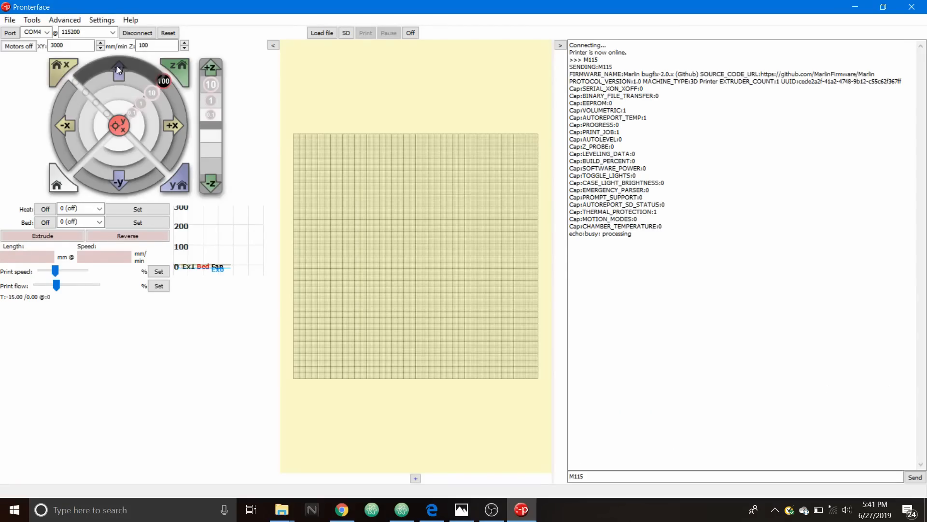
mouse_move(19, 47)
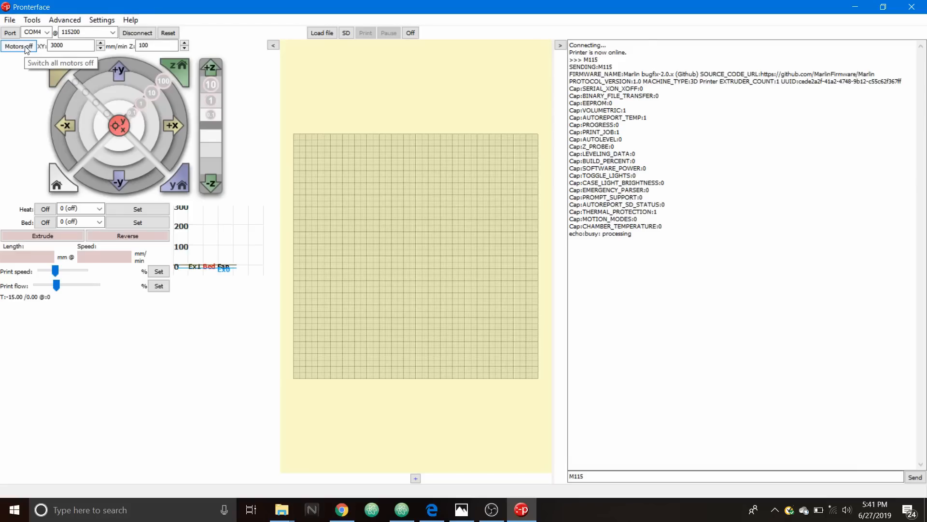
Step: Turn off all printer motors with Motors off (M84)
click(17, 47)
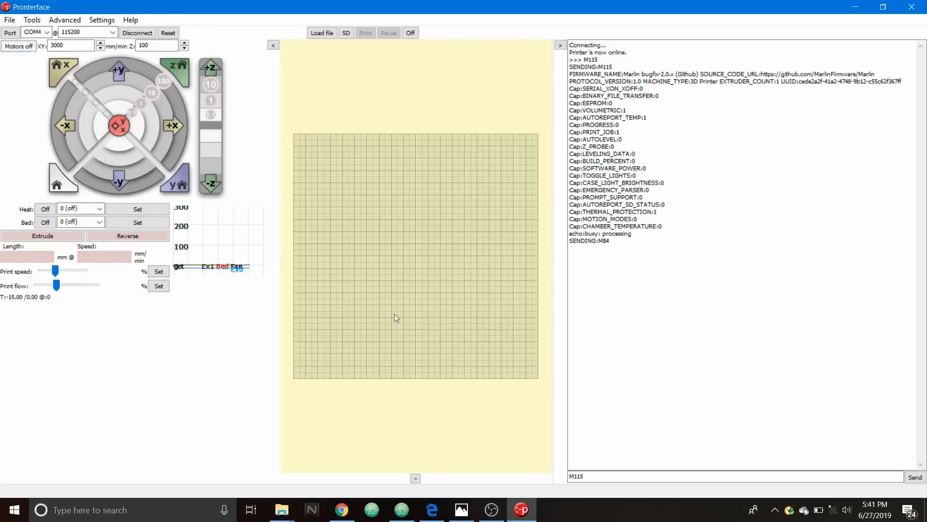
mouse_move(589, 355)
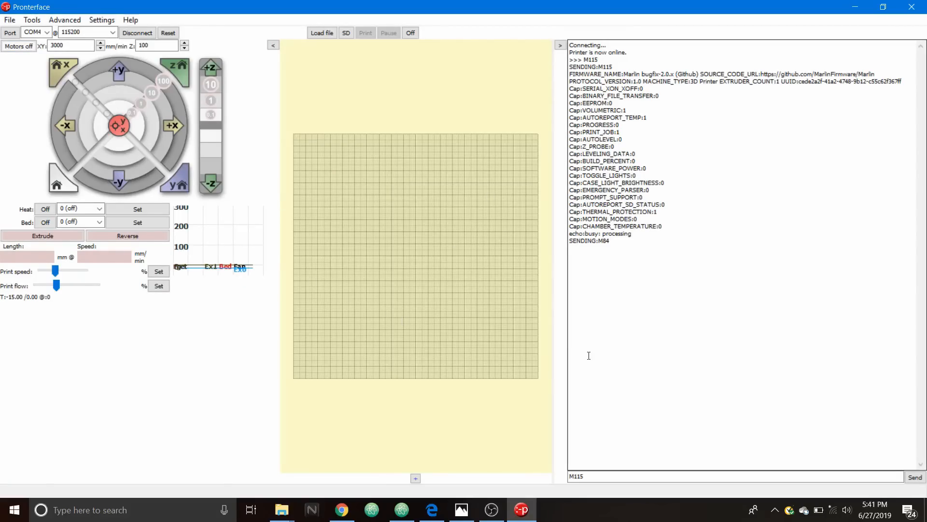
mouse_move(608, 476)
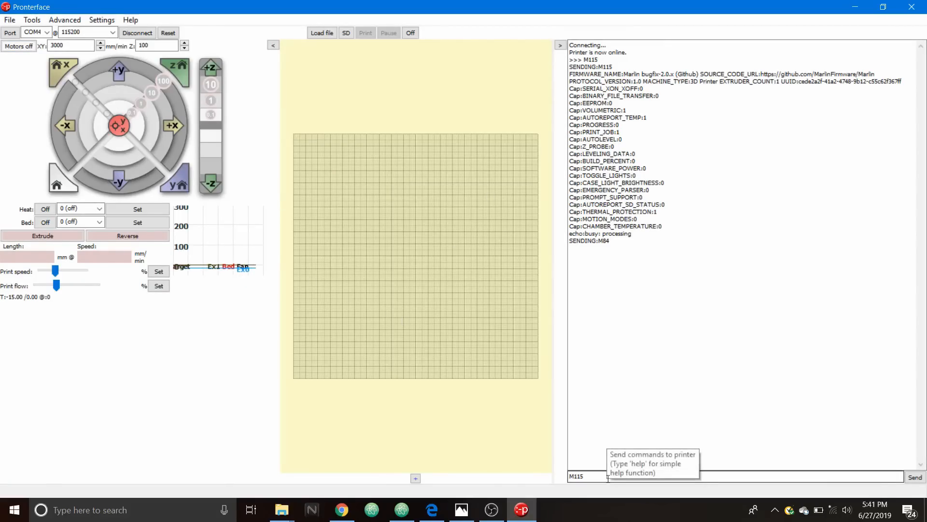